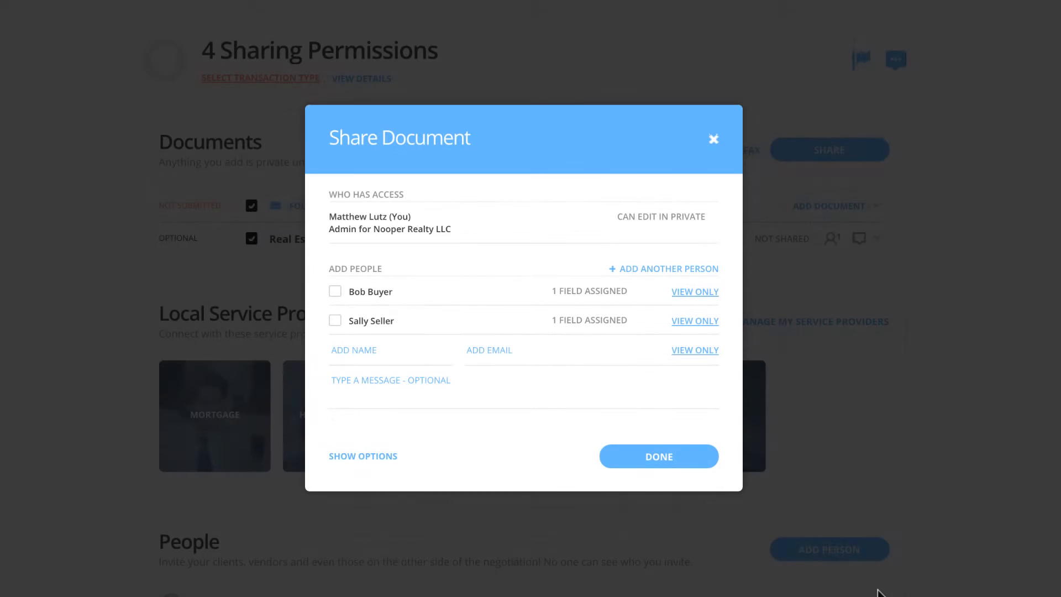
# Step: Review the sharing permission levels, then close the Share Document dialog
pyautogui.click(695, 291)
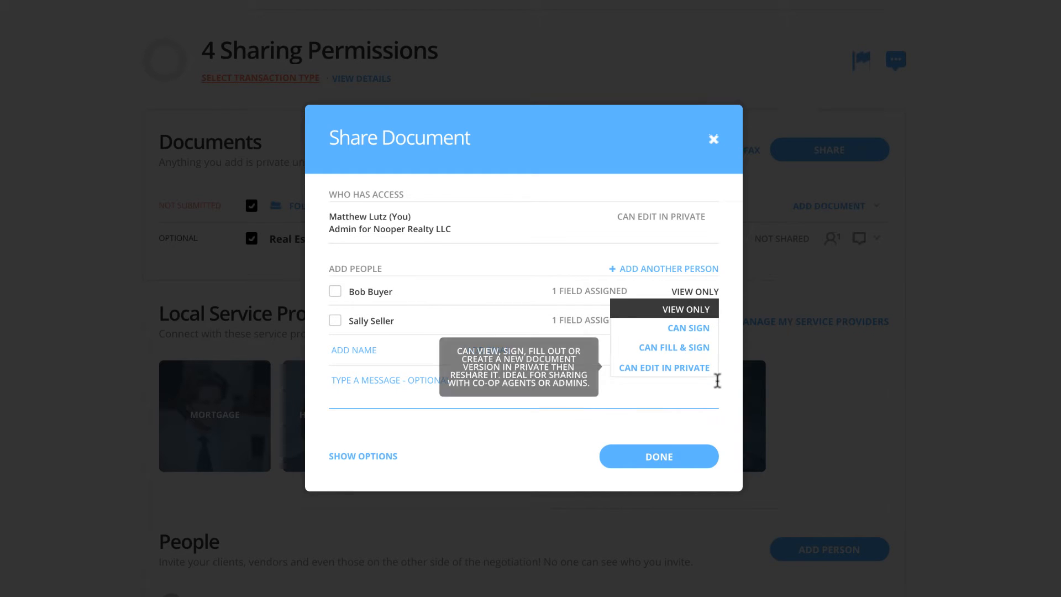
pyautogui.click(685, 309)
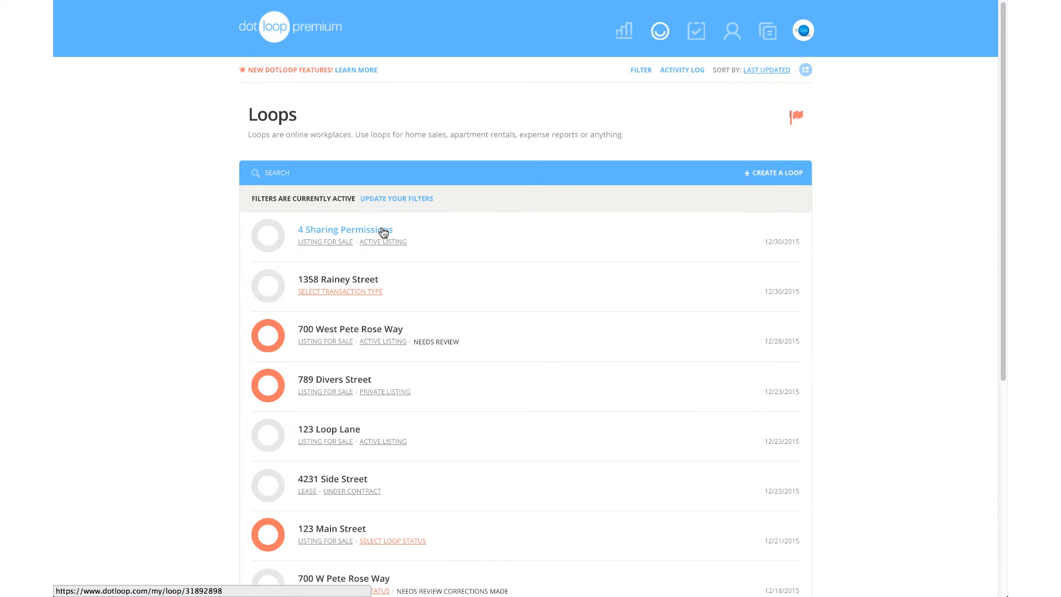
# Step: Open the 4 Sharing Permissions loop and scroll to its four unshared documents
pyautogui.click(345, 229)
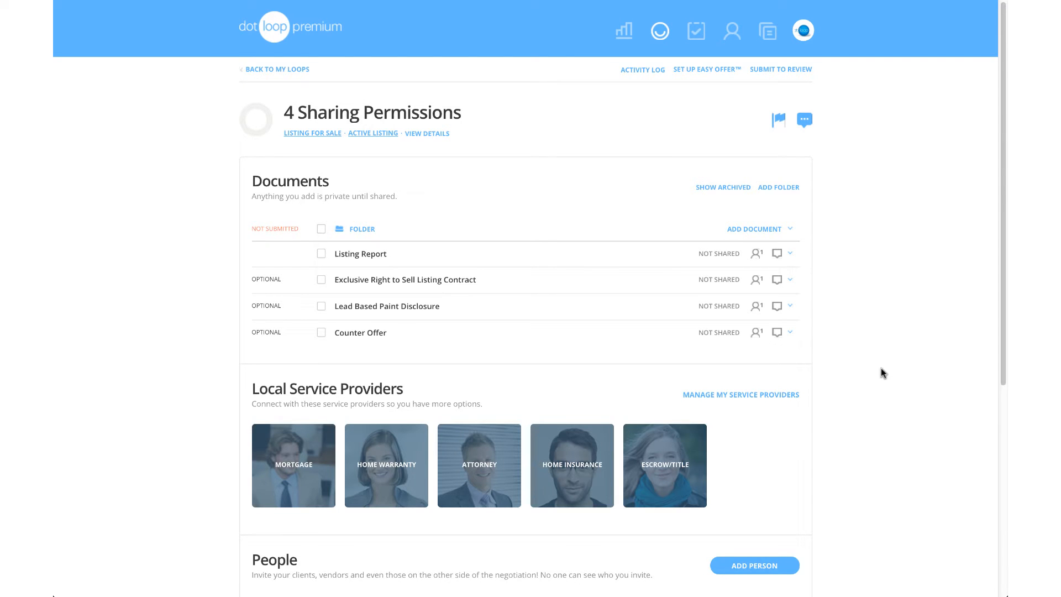
pyautogui.scroll(-3)
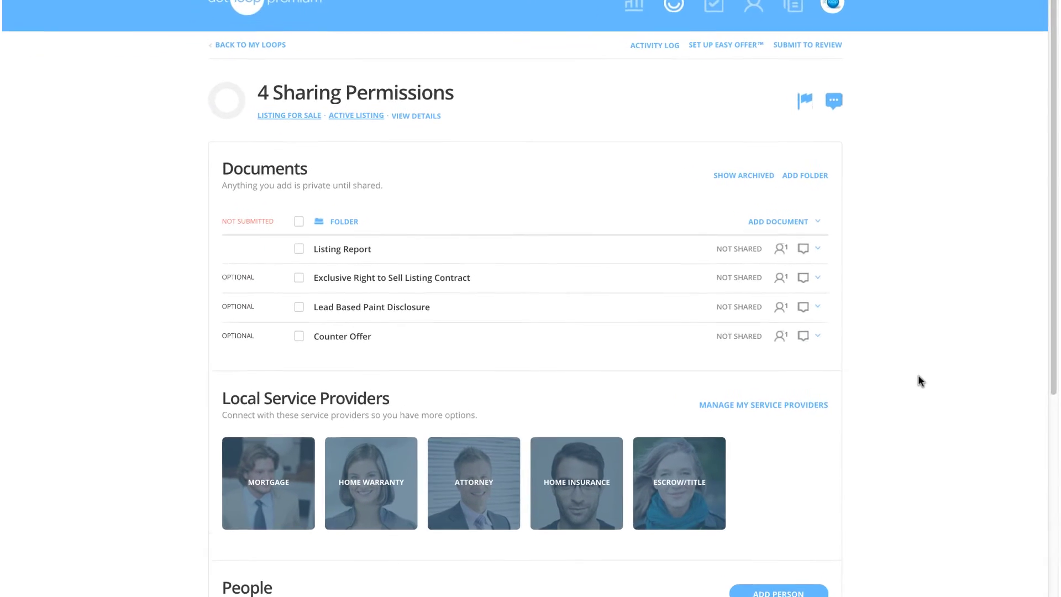
pyautogui.scroll(-3)
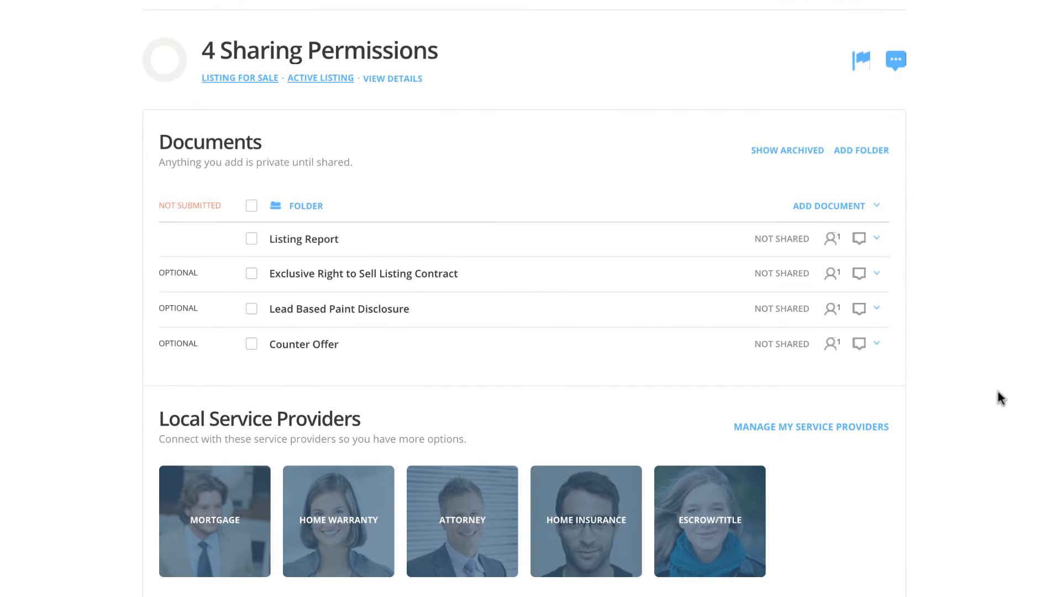
pyautogui.scroll(-3)
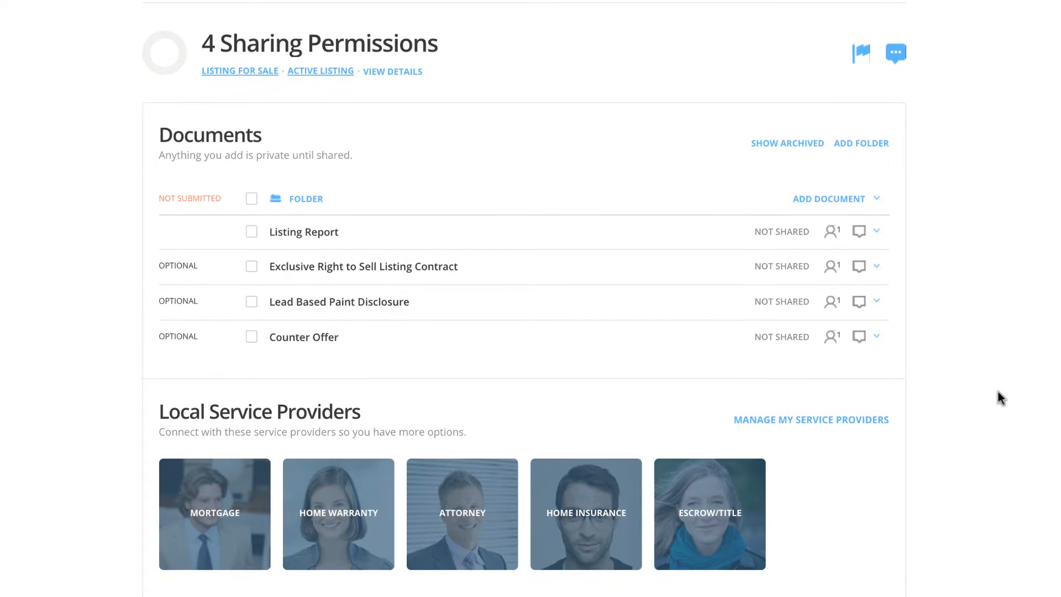
pyautogui.scroll(-3)
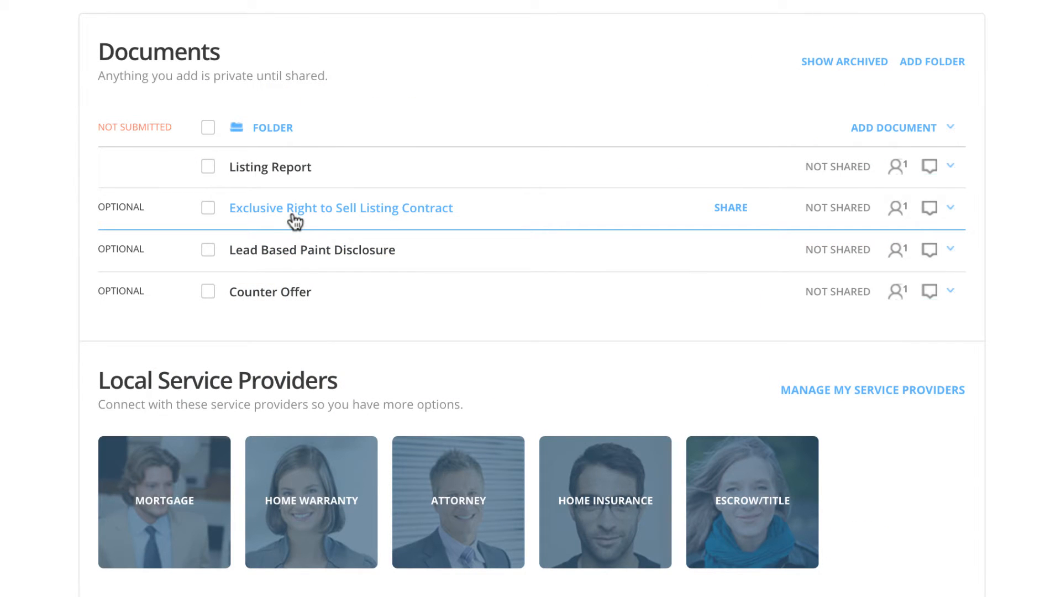
pyautogui.moveTo(288, 260)
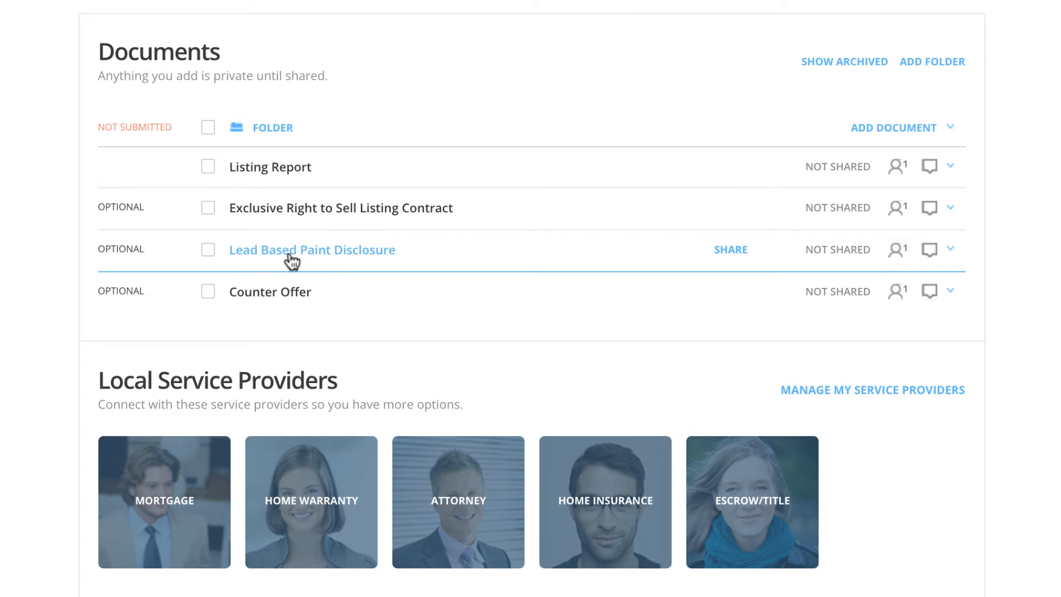
pyautogui.moveTo(285, 302)
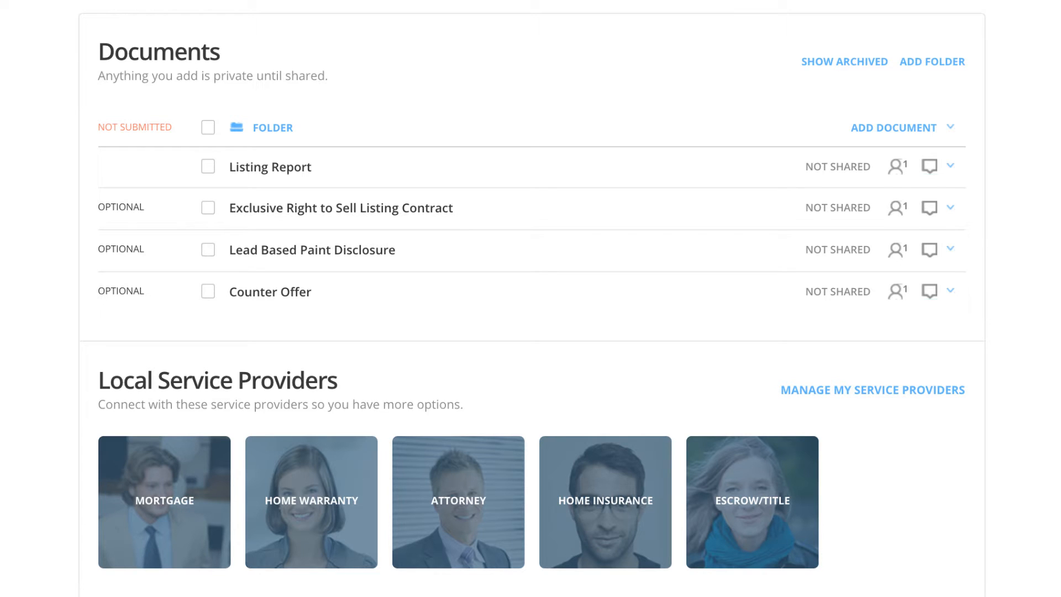
pyautogui.scroll(-3)
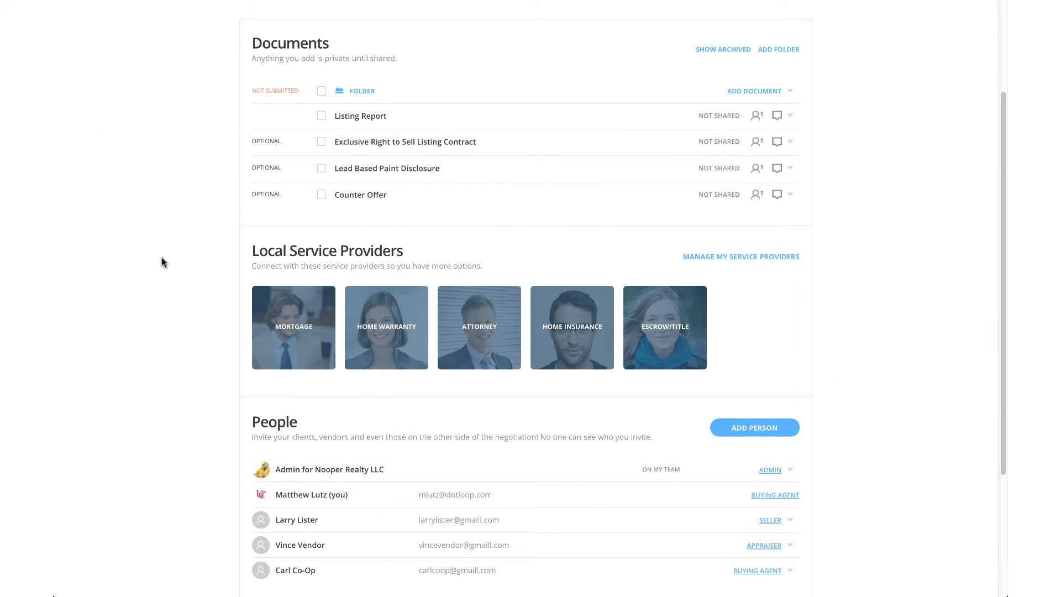
pyautogui.scroll(-3)
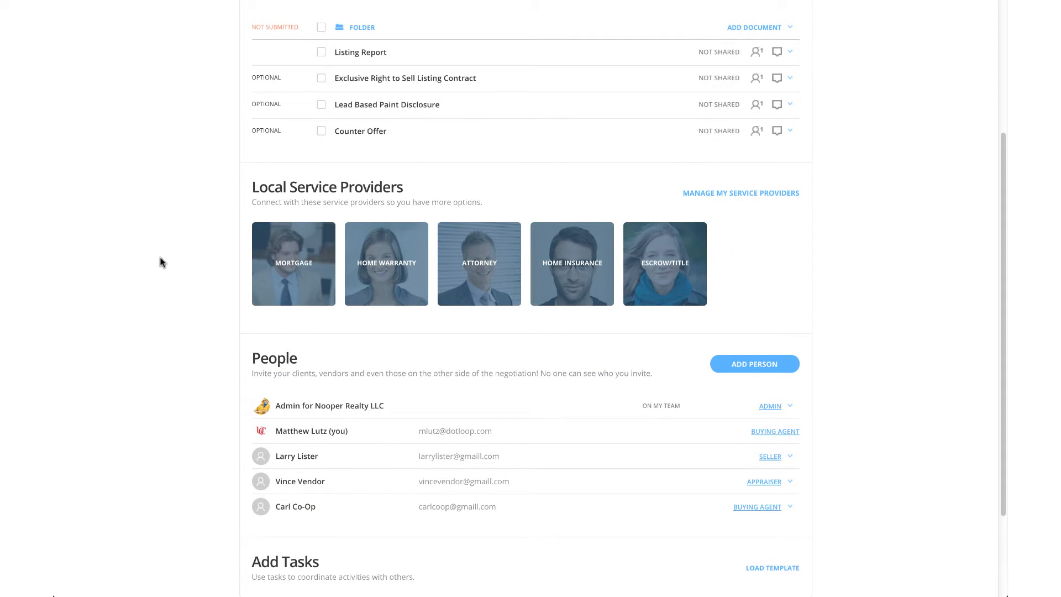
pyautogui.moveTo(282, 519)
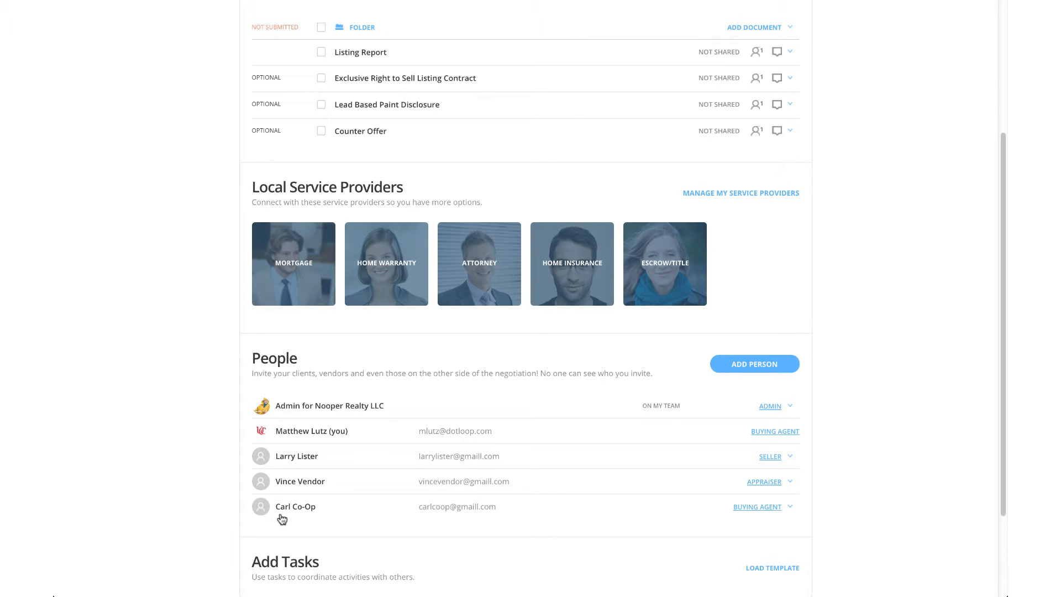
pyautogui.moveTo(282, 473)
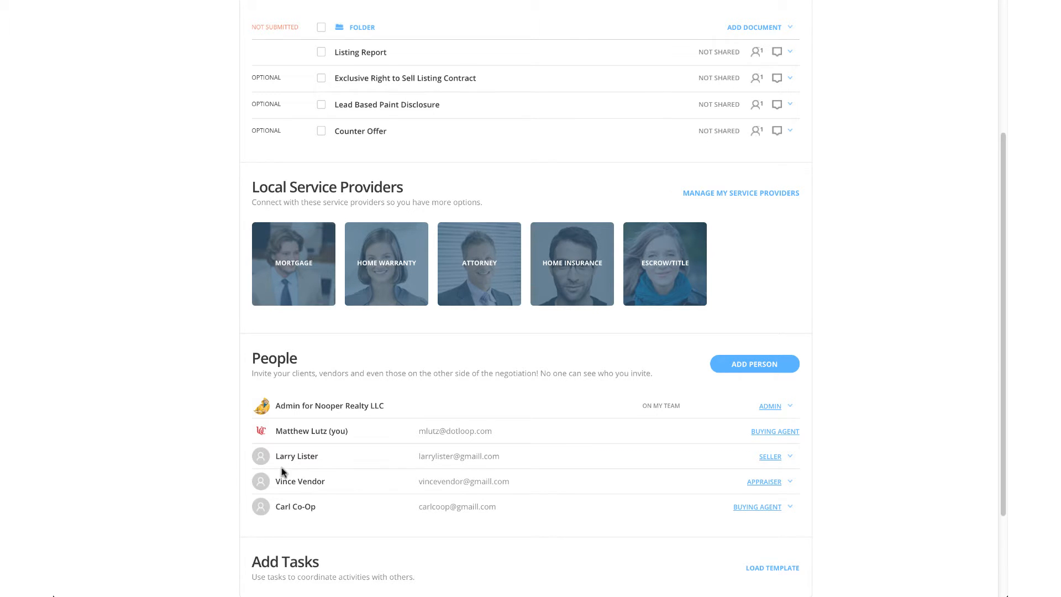
pyautogui.moveTo(305, 464)
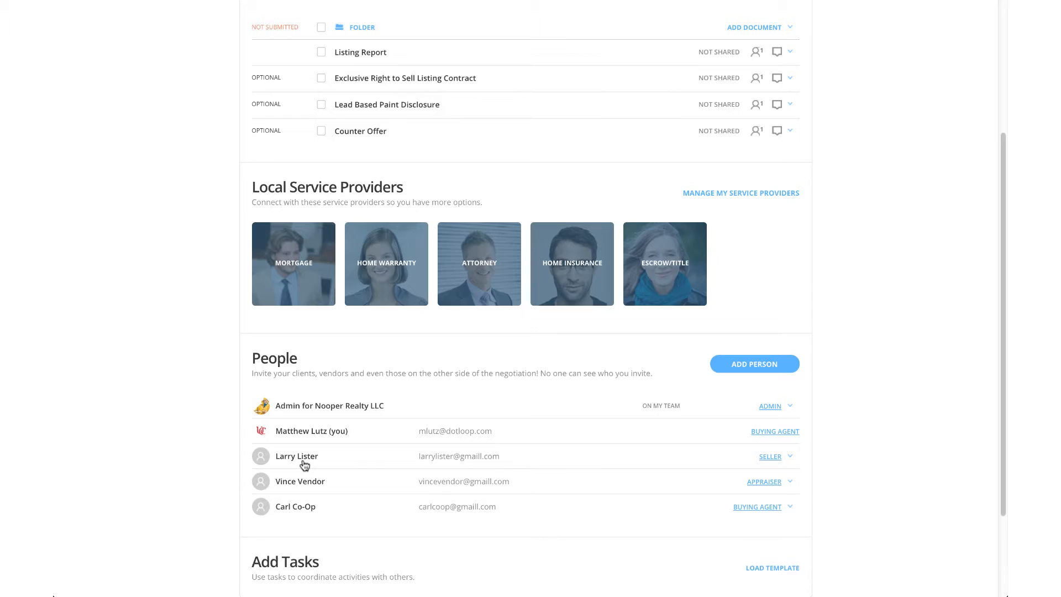
pyautogui.moveTo(295, 490)
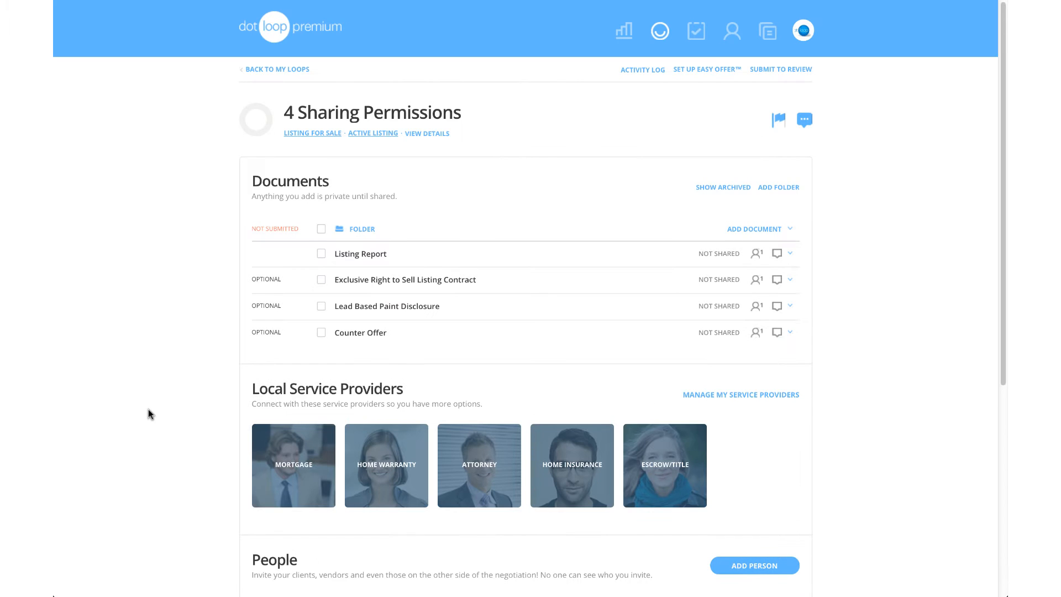
pyautogui.moveTo(852, 372)
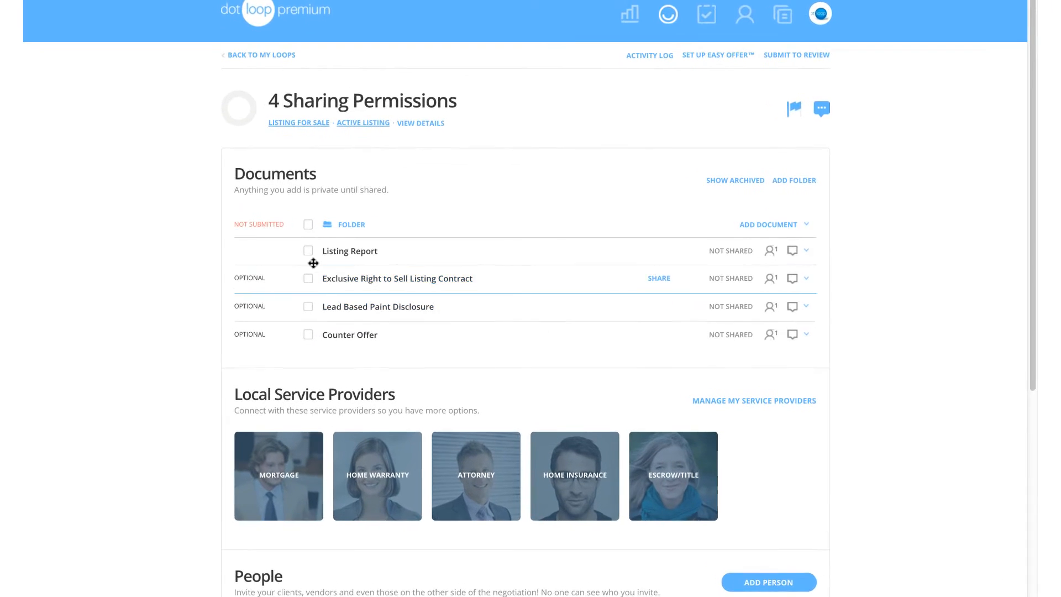
# Step: Select the Listing Report, start sharing it, and add the appraiser as recipient
pyautogui.click(308, 250)
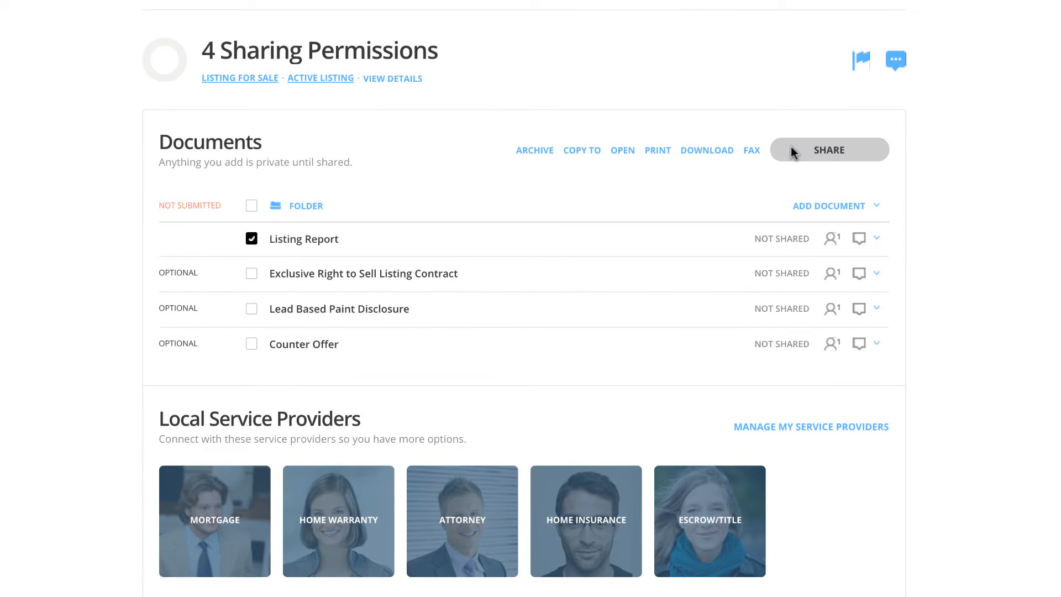
pyautogui.click(829, 149)
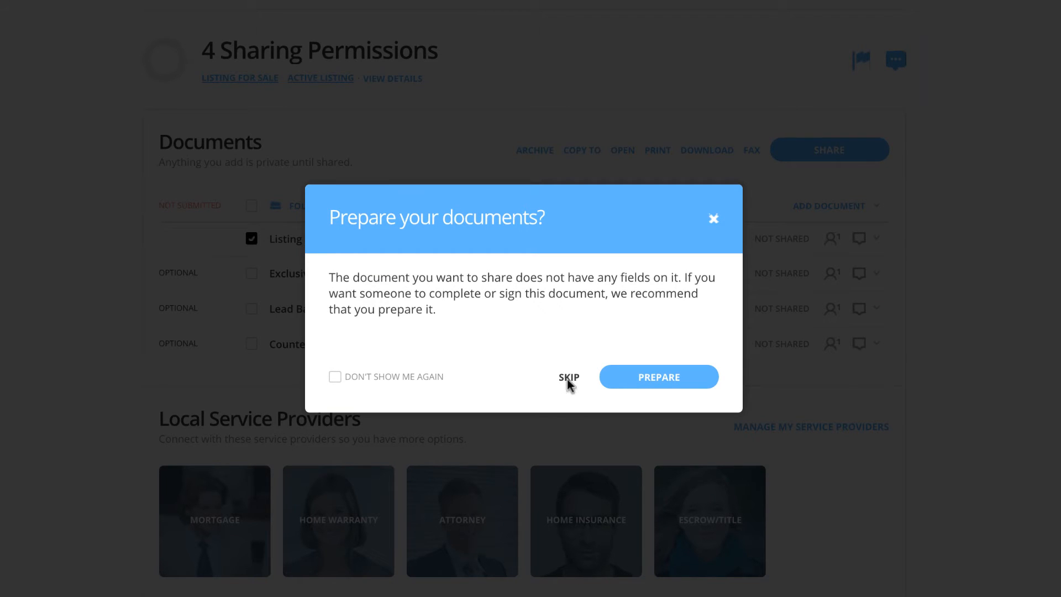
pyautogui.click(568, 376)
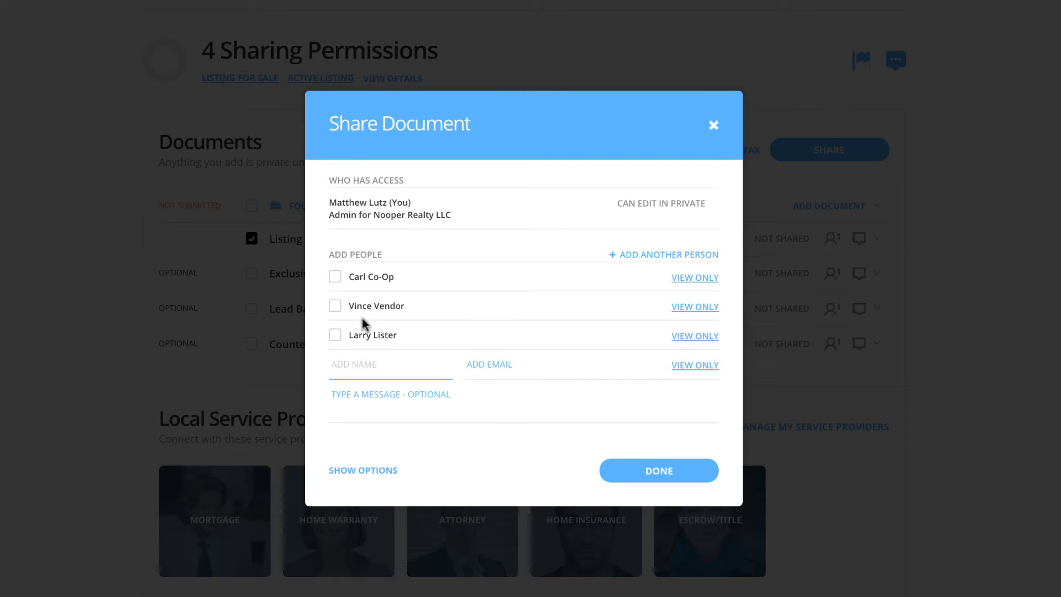
pyautogui.click(335, 305)
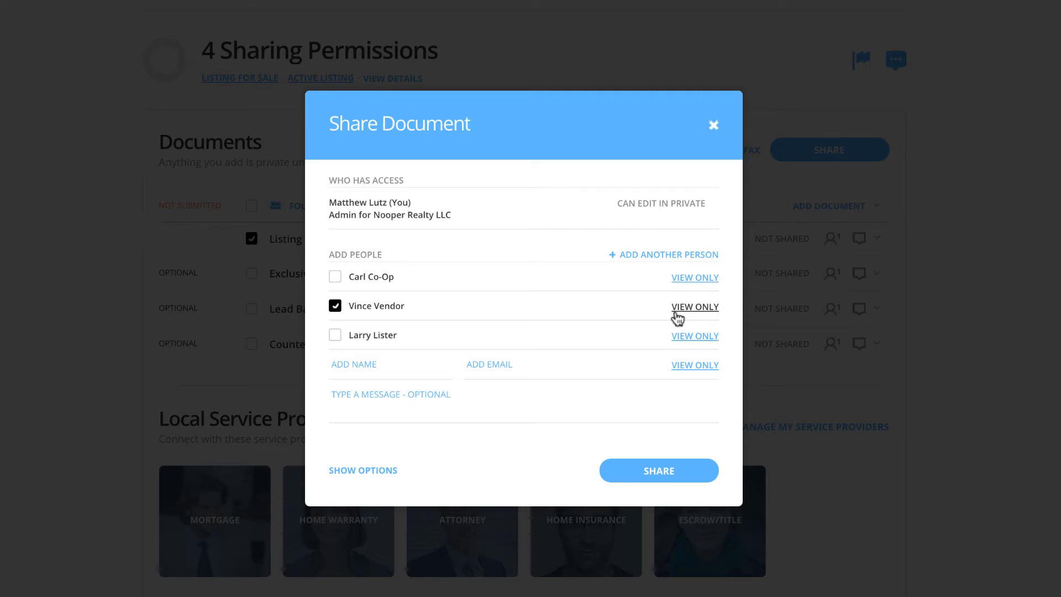
# Step: Send the Listing Report to Vince Vendor with View Only permission and finish
pyautogui.click(694, 306)
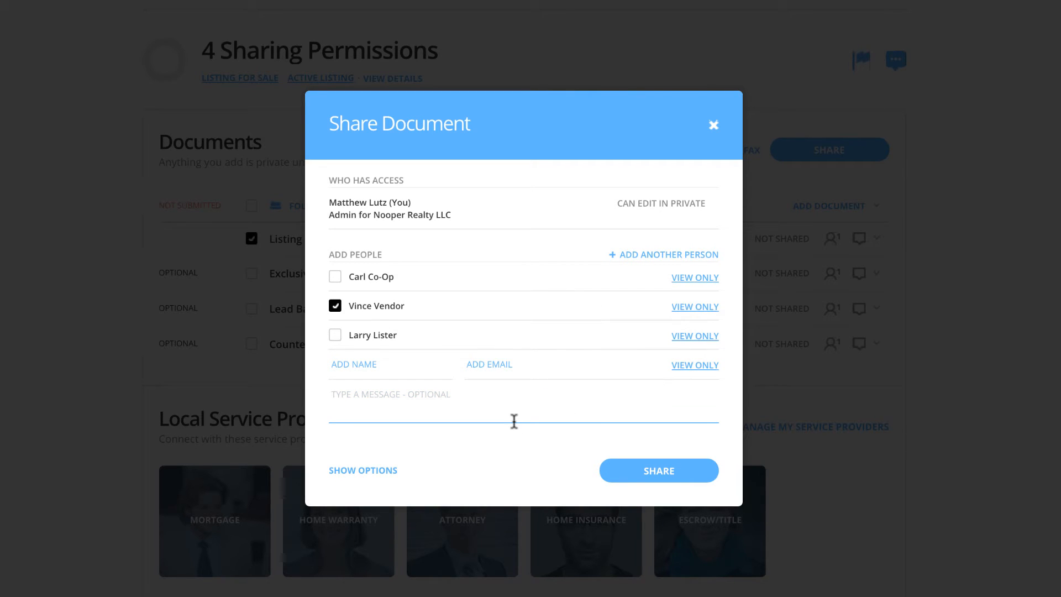
pyautogui.click(658, 470)
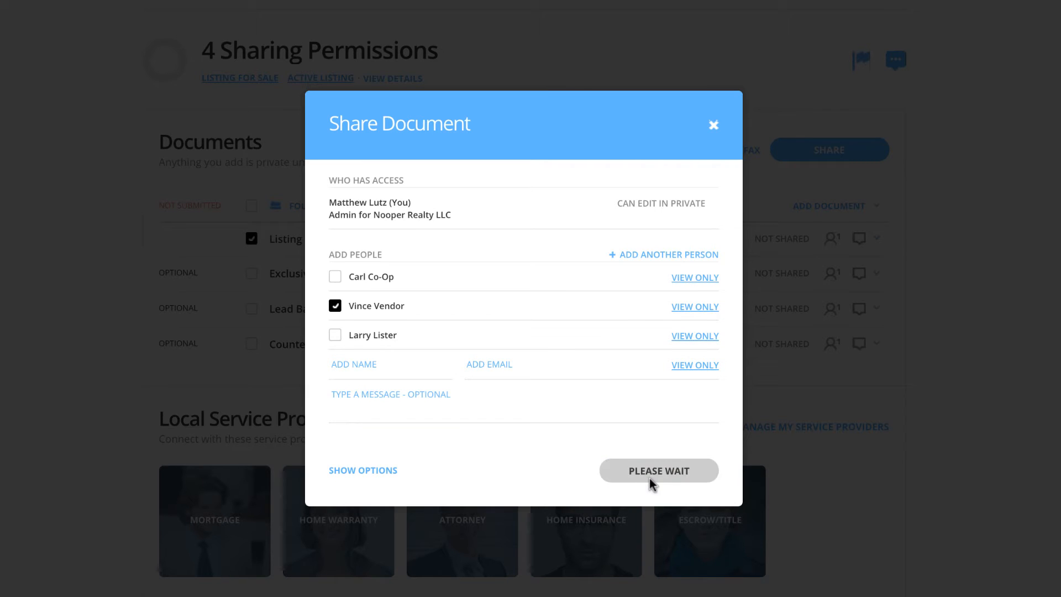
pyautogui.click(659, 471)
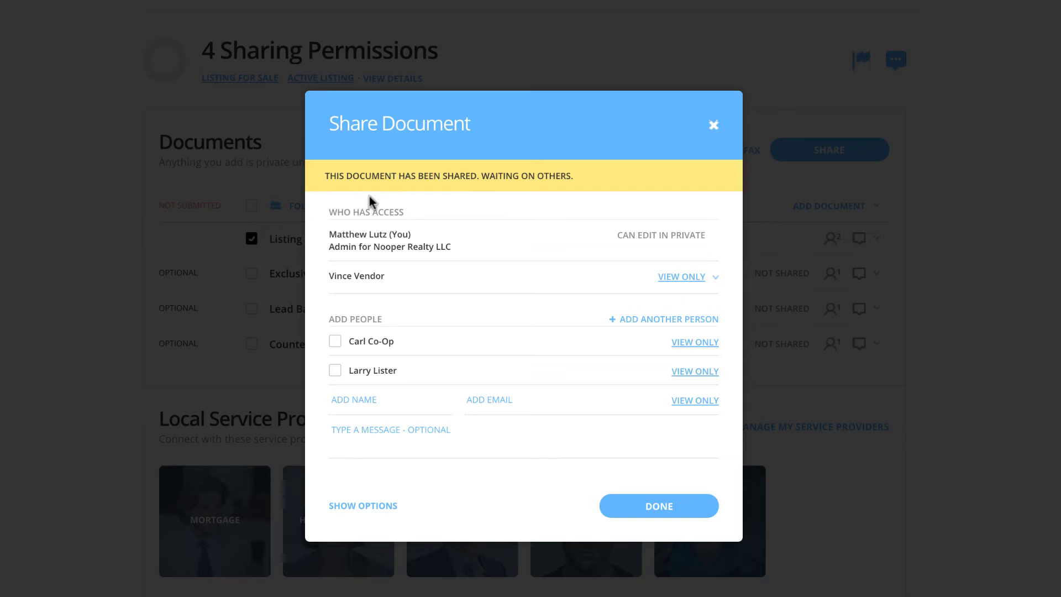
pyautogui.moveTo(634, 495)
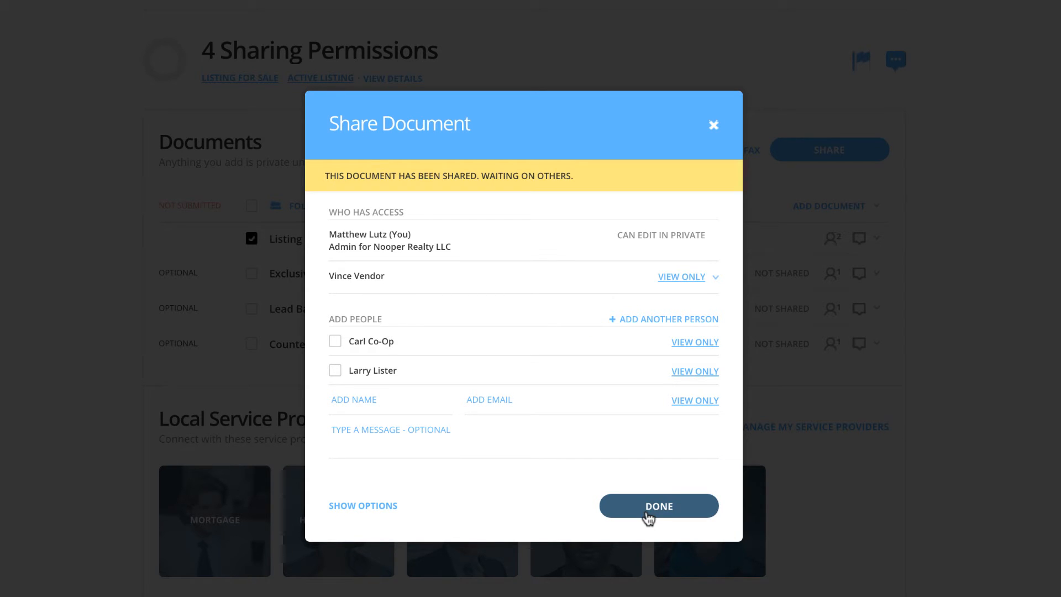
pyautogui.click(659, 506)
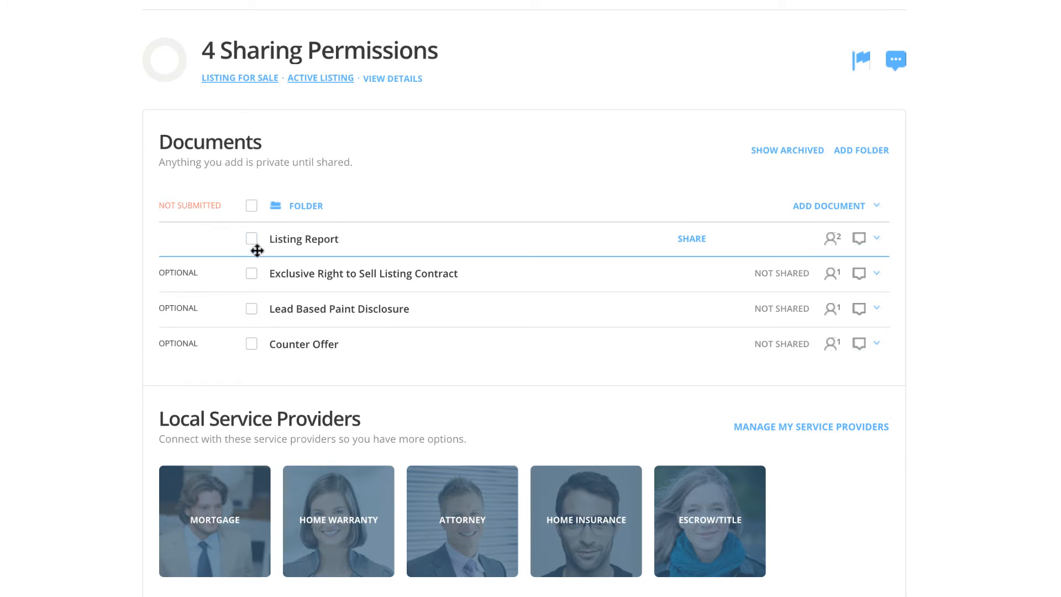
# Step: Share the Exclusive Right to Sell Listing Contract with Larry Lister at Can Sign
pyautogui.click(251, 273)
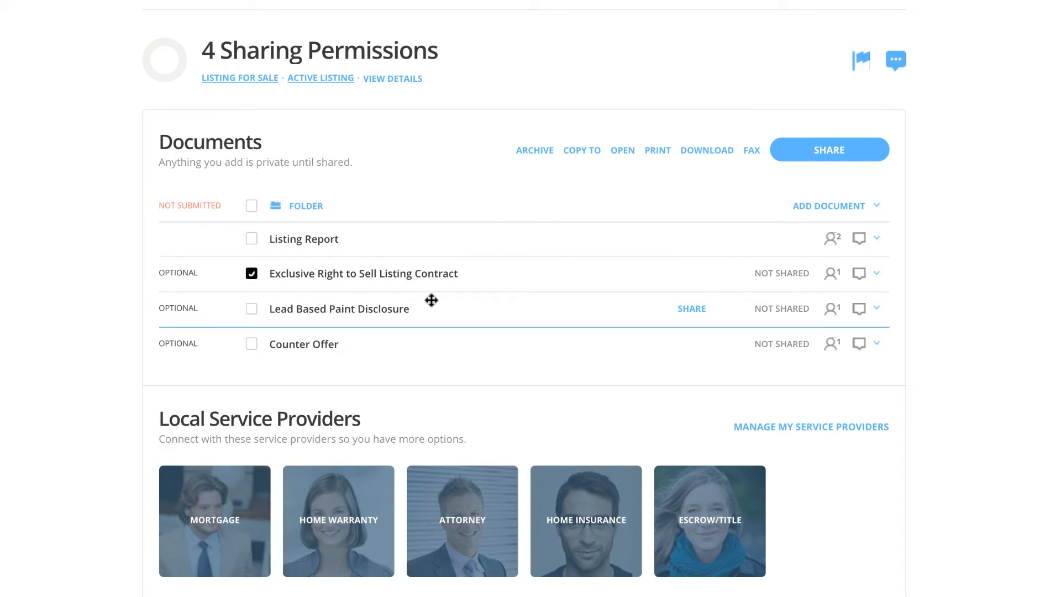
pyautogui.moveTo(630, 276)
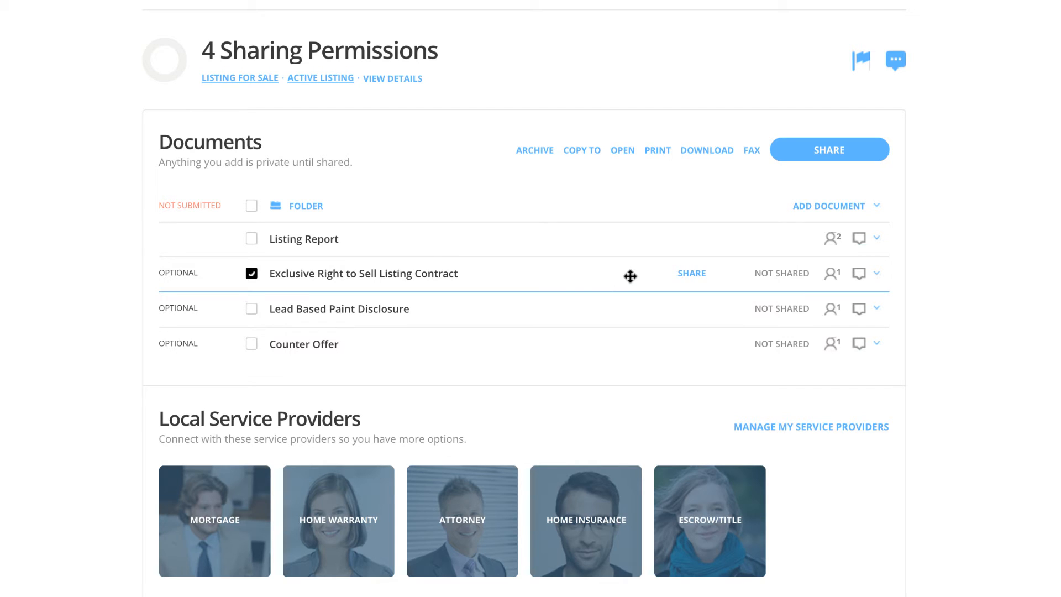
pyautogui.moveTo(871, 173)
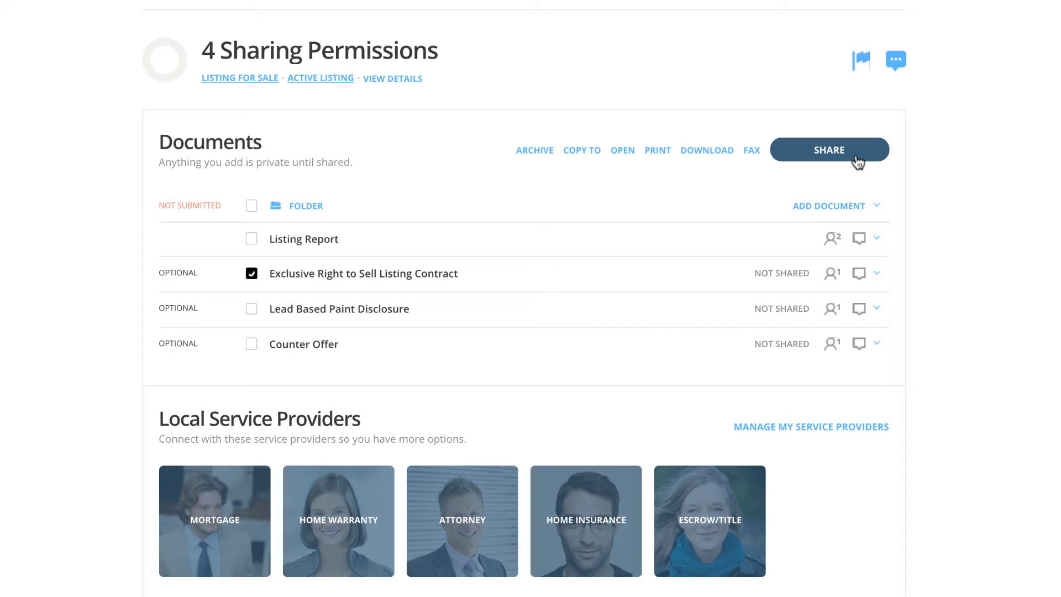
pyautogui.click(829, 149)
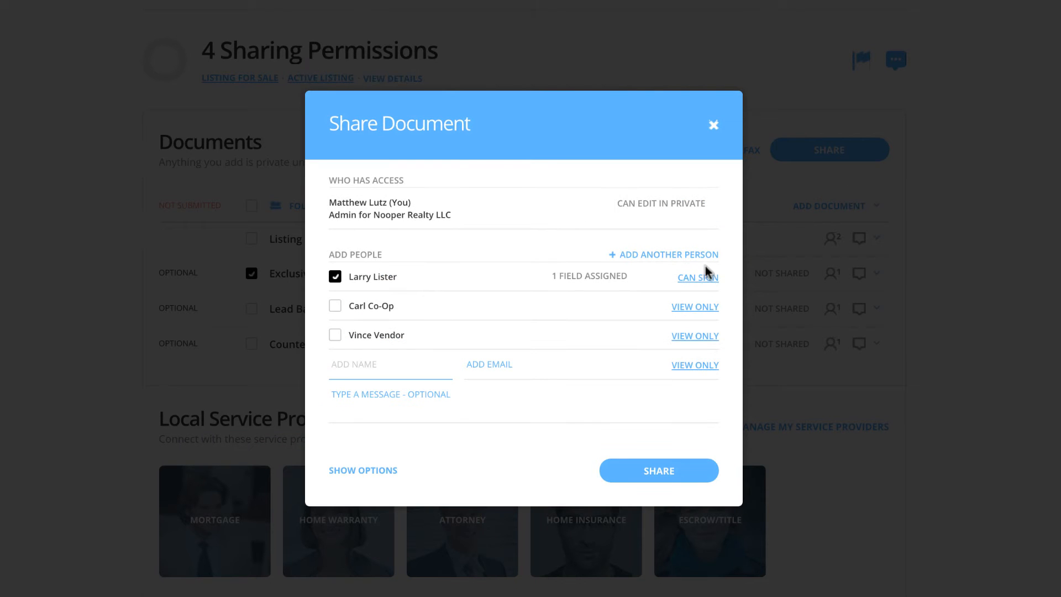
pyautogui.click(697, 277)
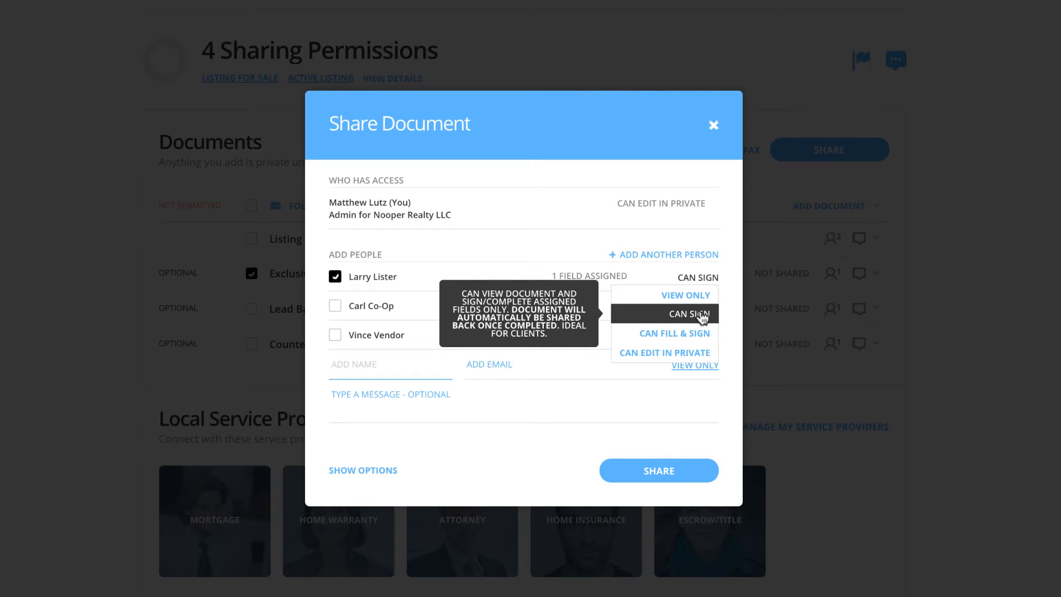
pyautogui.moveTo(577, 440)
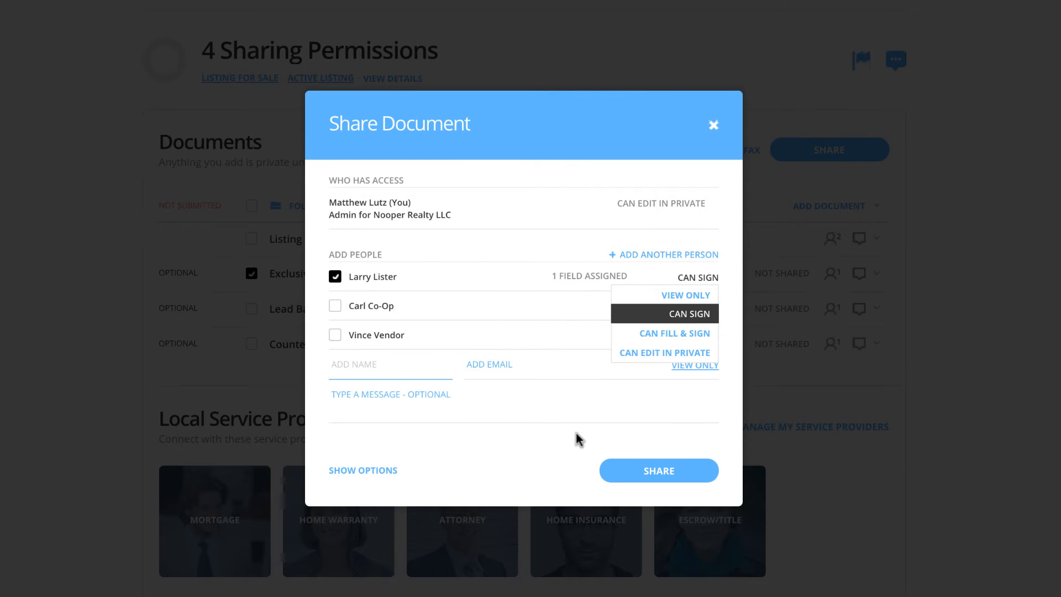
pyautogui.click(686, 313)
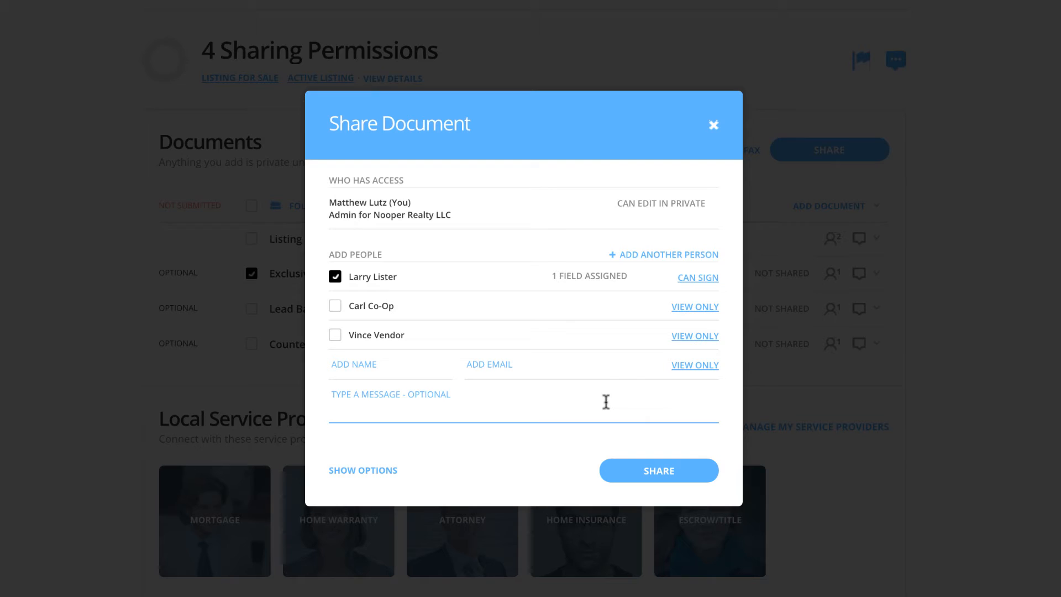
pyautogui.moveTo(653, 312)
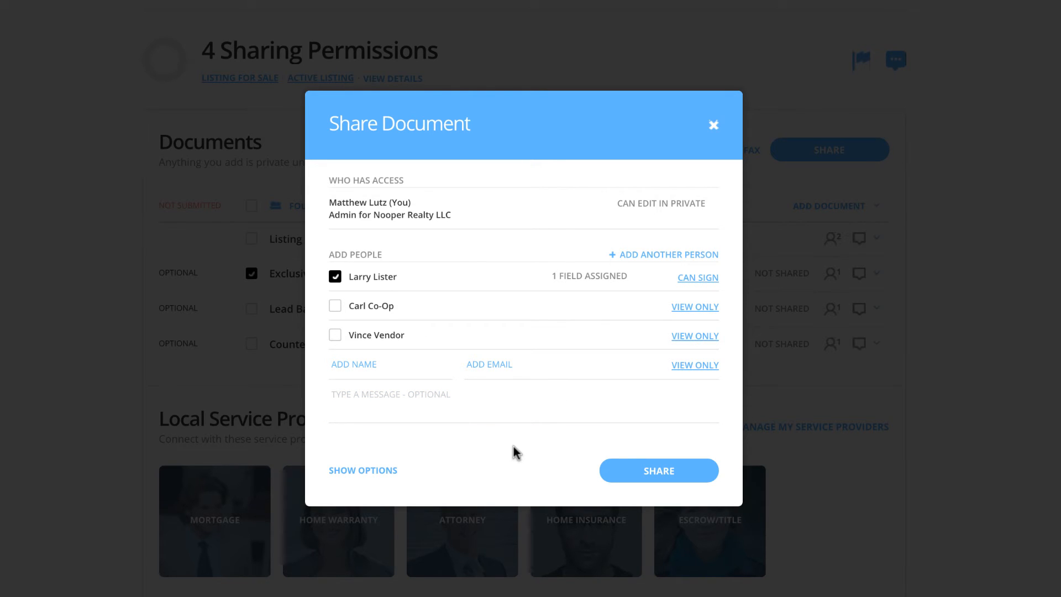
pyautogui.click(658, 470)
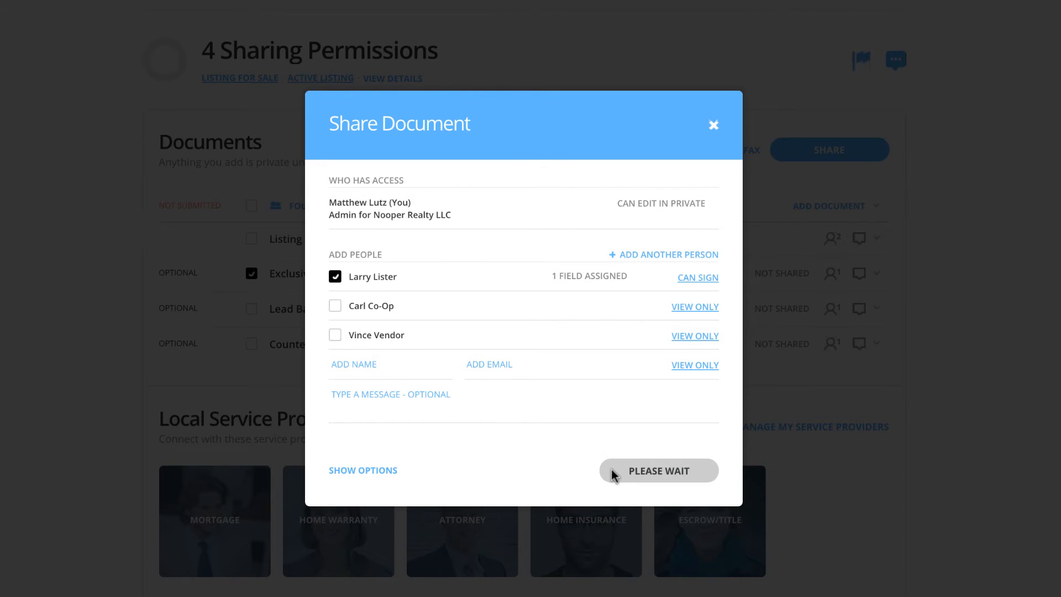
pyautogui.click(659, 470)
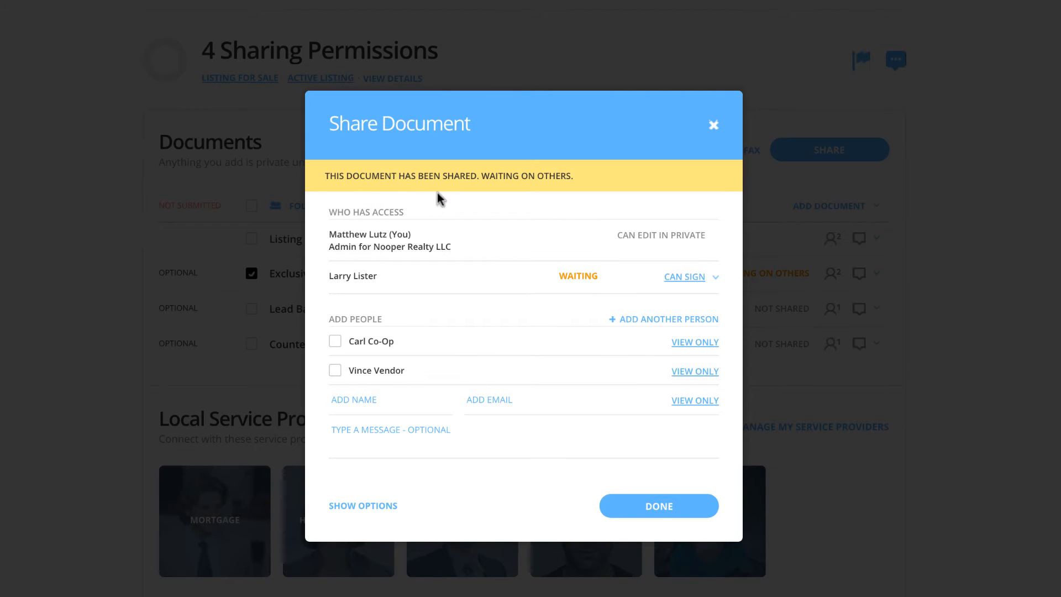
pyautogui.moveTo(368, 202)
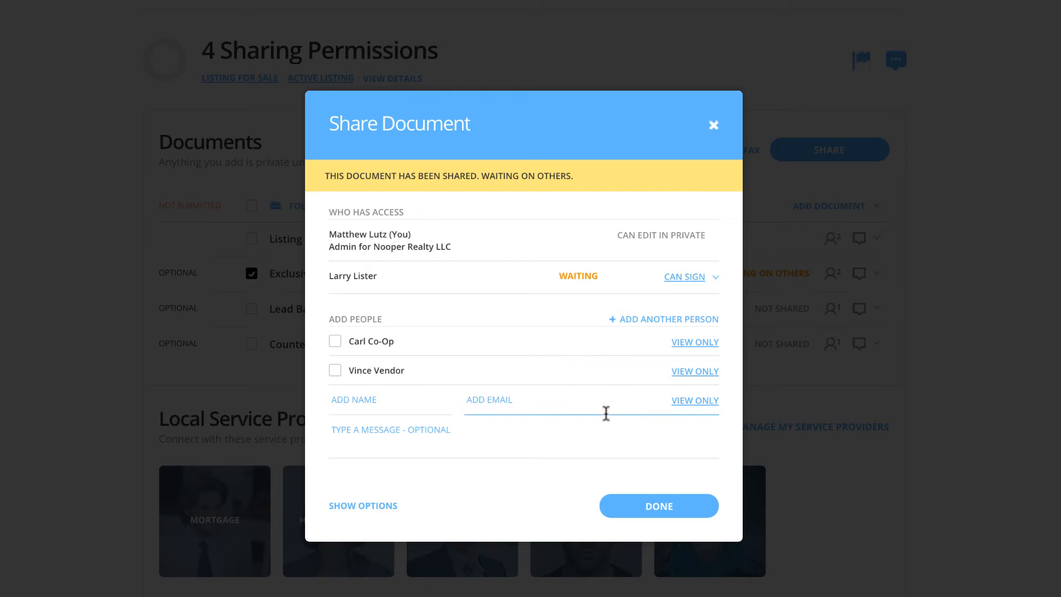
# Step: Close the contract's sharing window to show it waiting on others
pyautogui.click(713, 125)
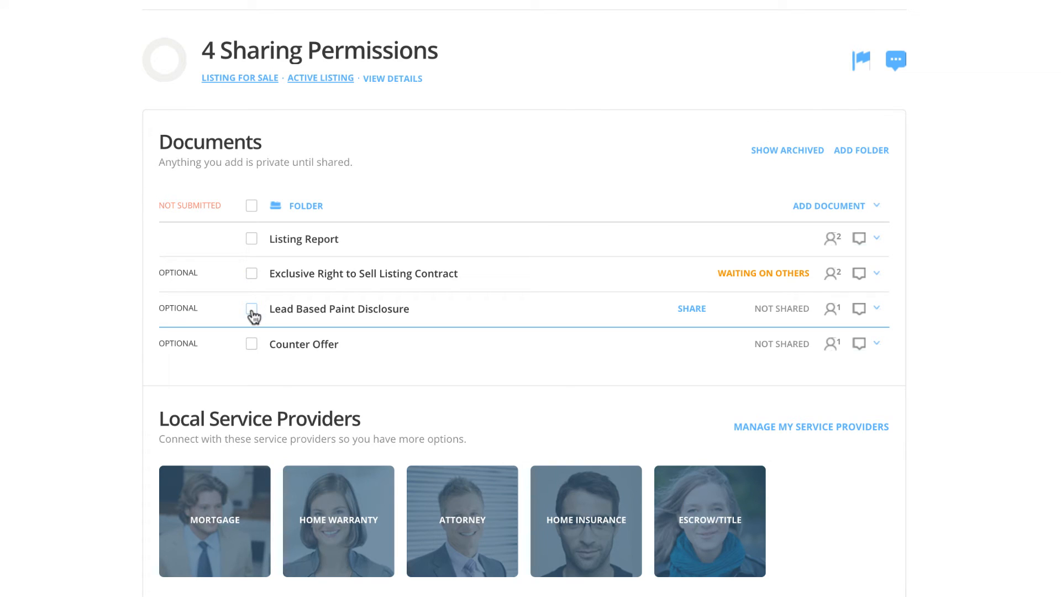
# Step: Start sharing the Lead Based Paint Disclosure with Larry Lister checked as recipient
pyautogui.click(252, 309)
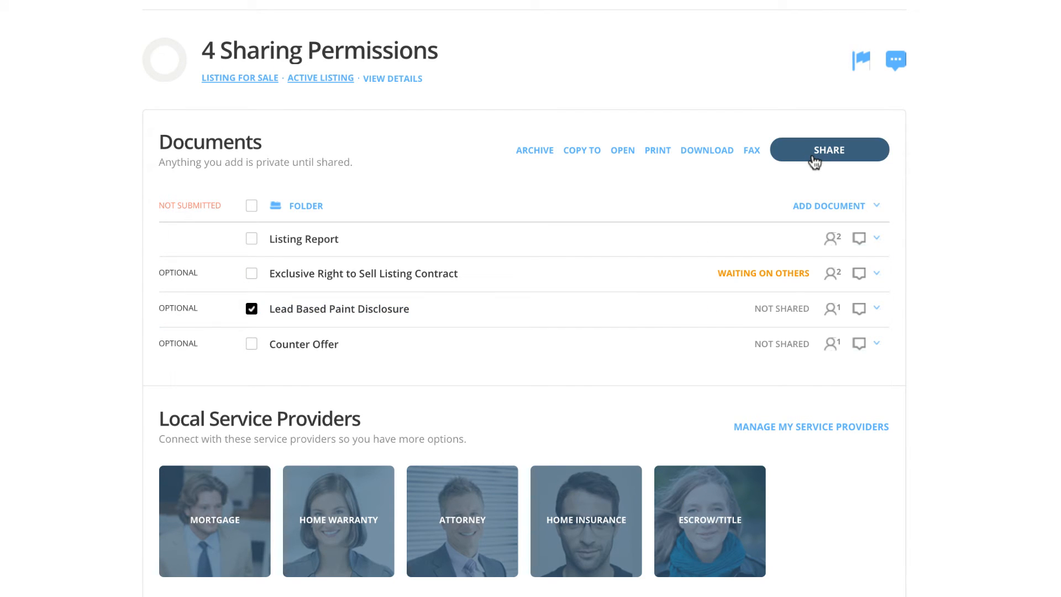
pyautogui.click(828, 149)
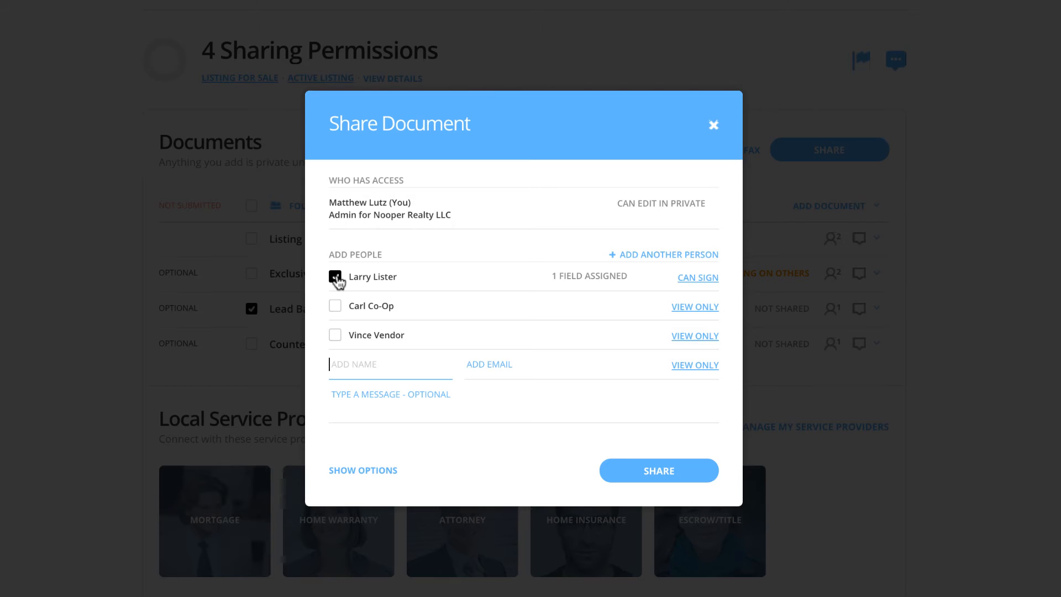
pyautogui.click(335, 277)
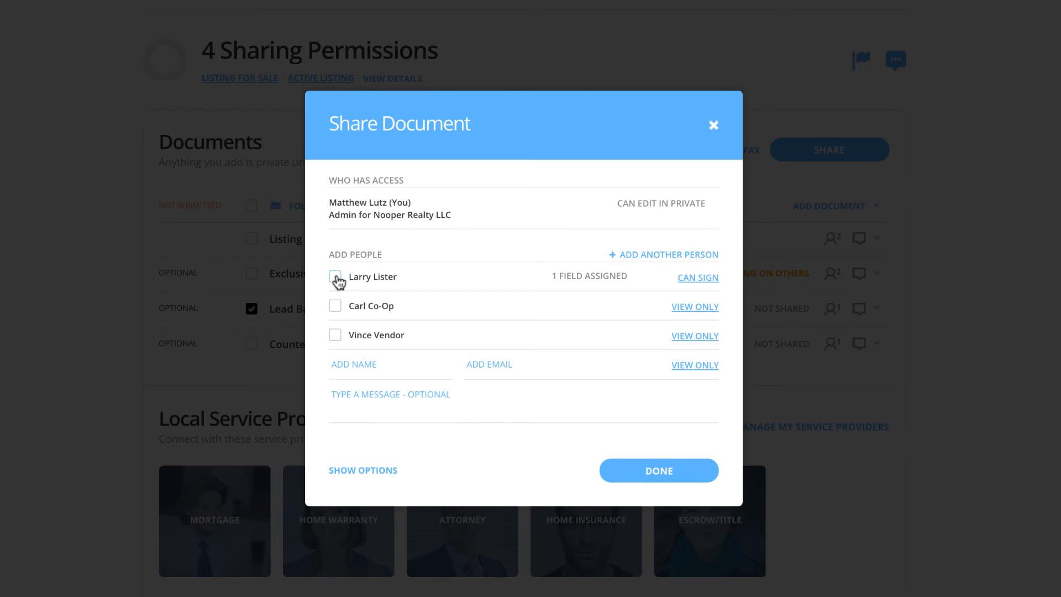
pyautogui.click(335, 277)
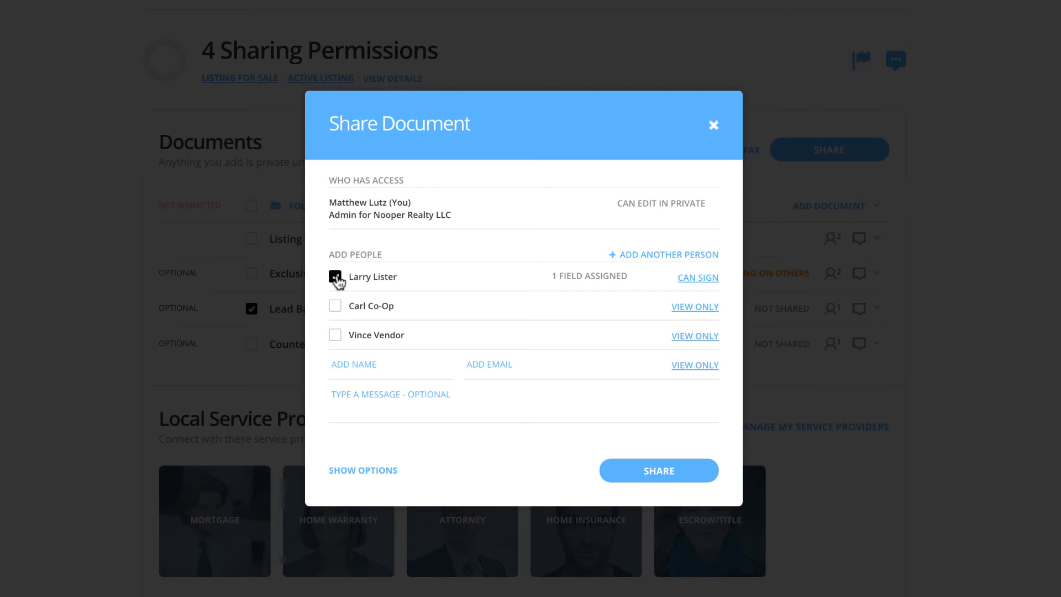
pyautogui.click(335, 276)
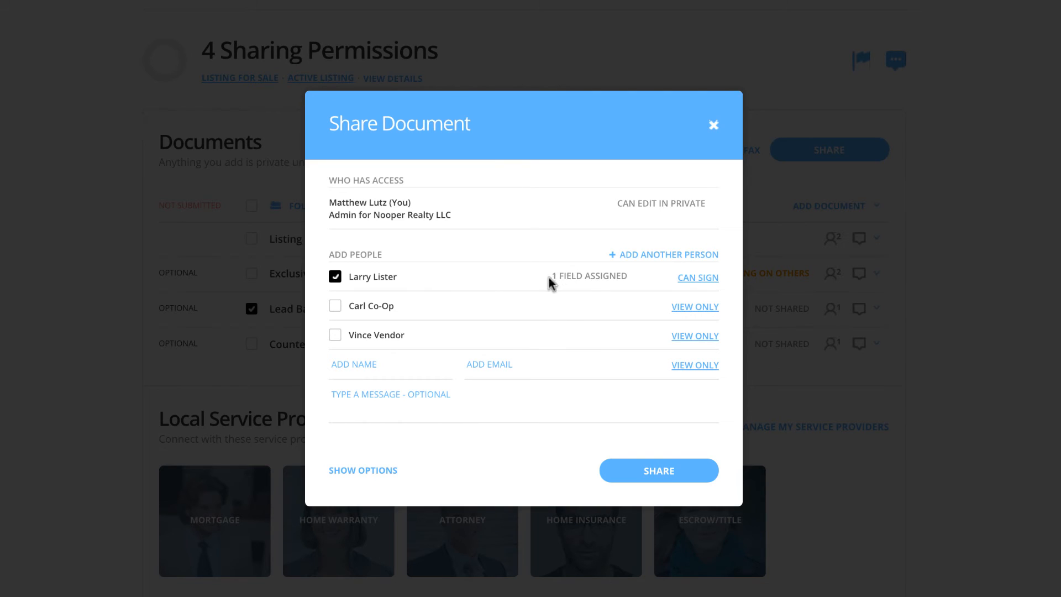
pyautogui.moveTo(637, 303)
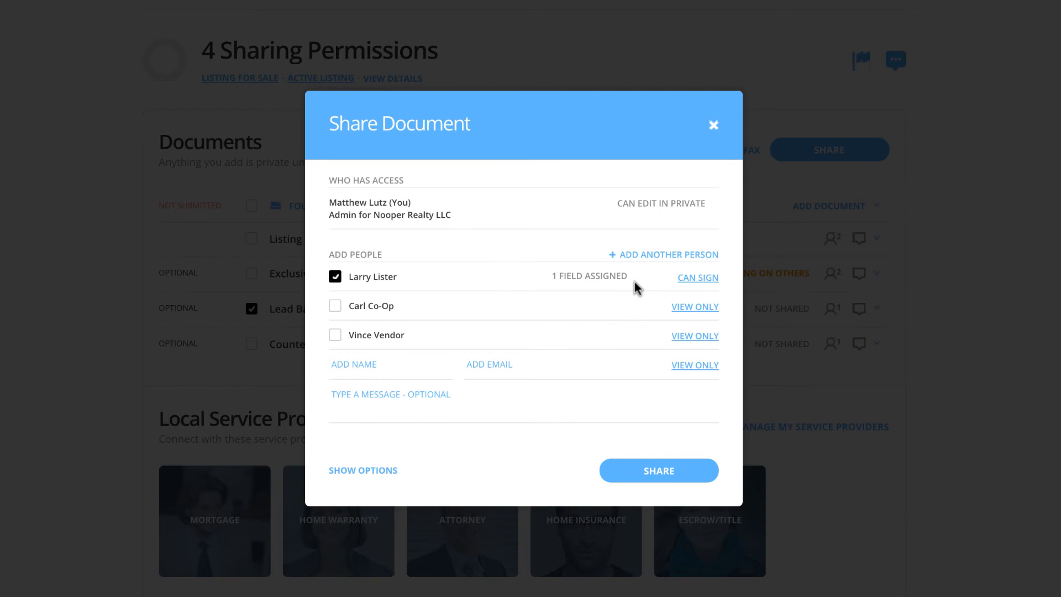
pyautogui.moveTo(688, 284)
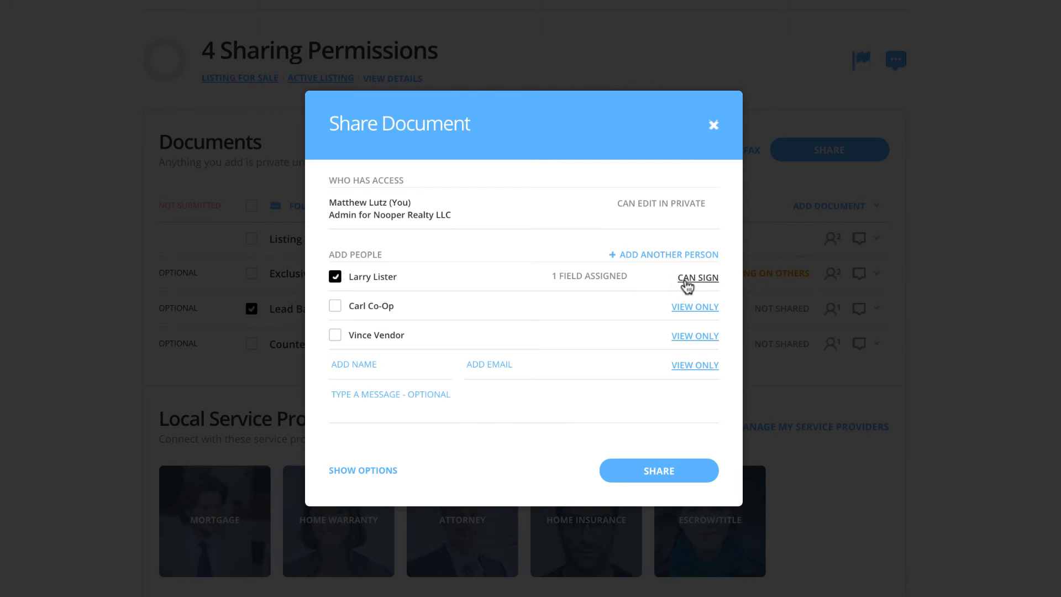
pyautogui.moveTo(724, 283)
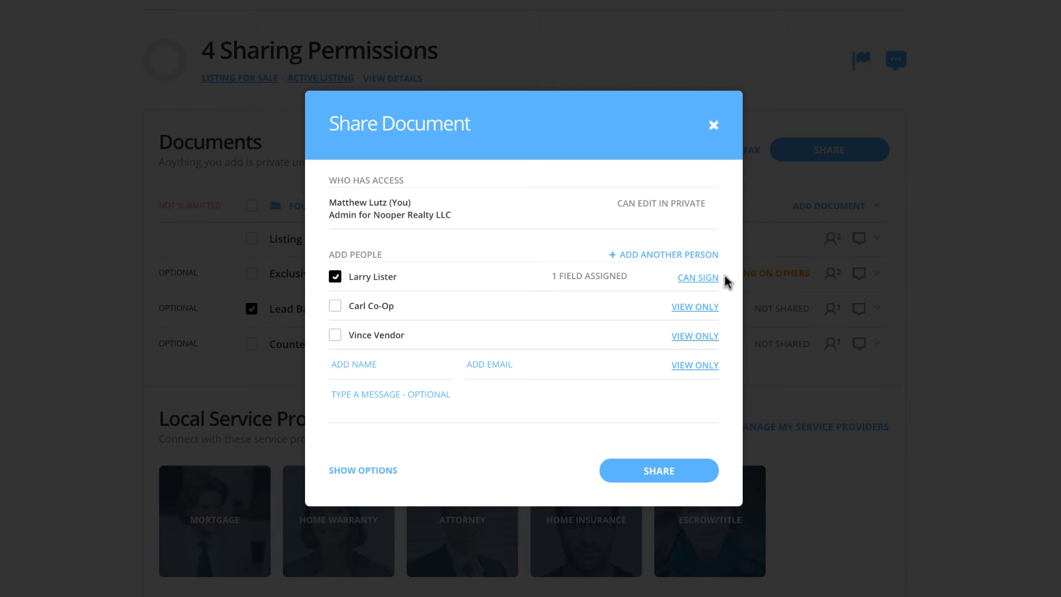
pyautogui.click(698, 277)
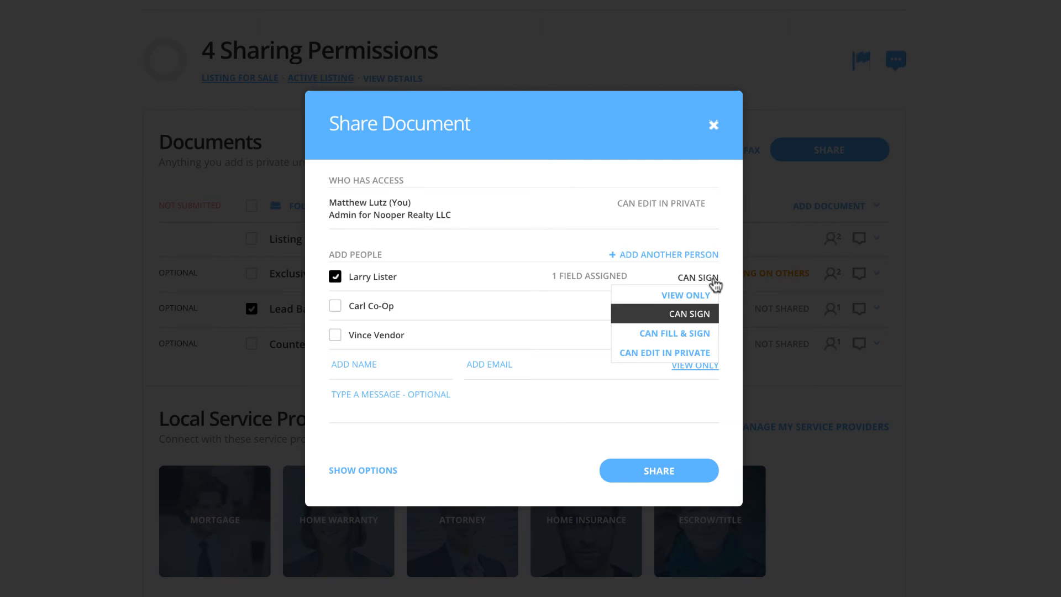
pyautogui.moveTo(688, 357)
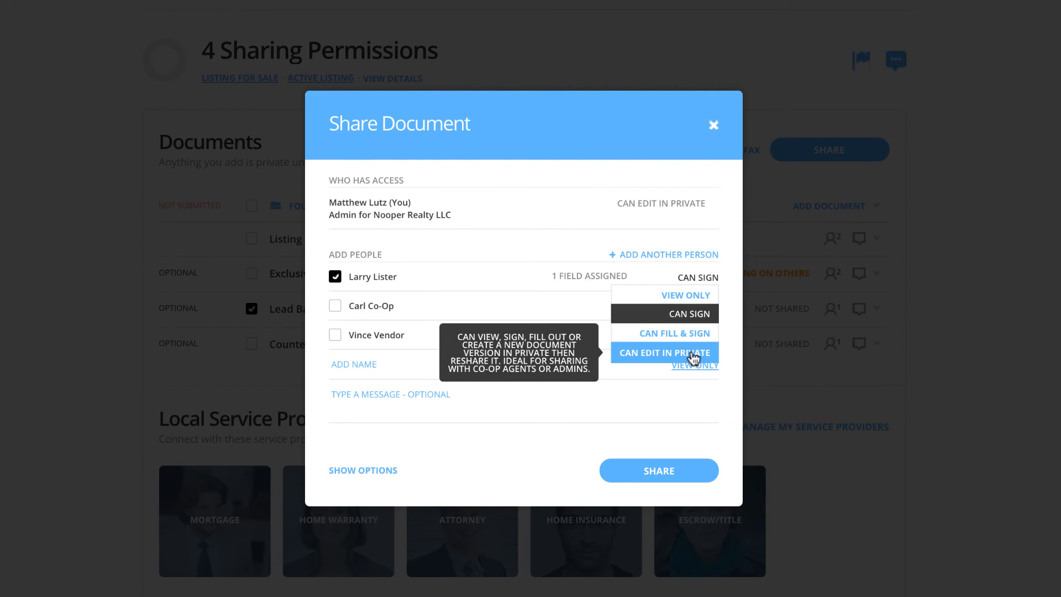
pyautogui.click(665, 352)
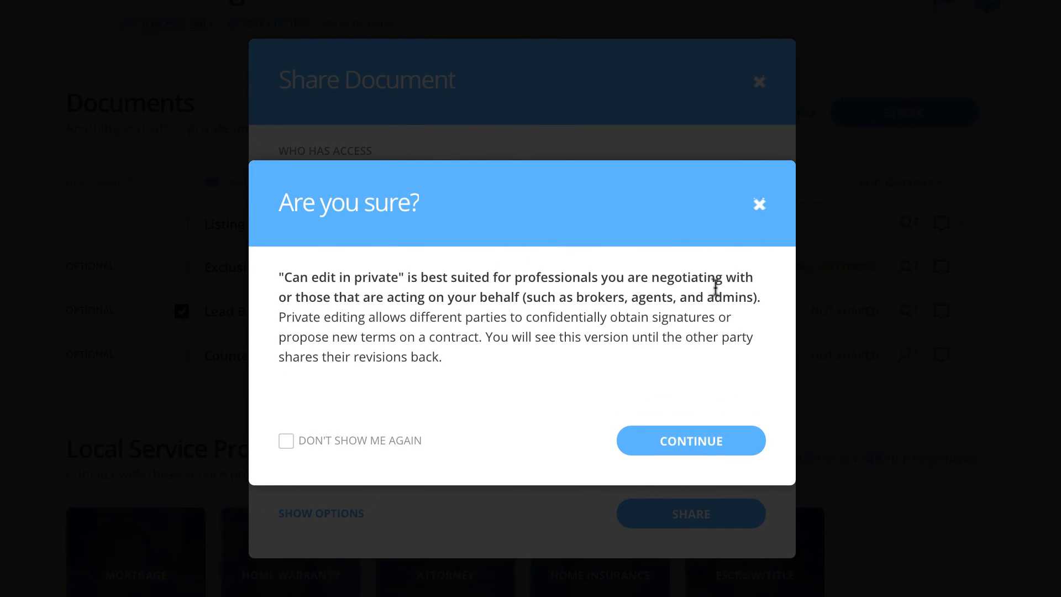
pyautogui.moveTo(481, 314)
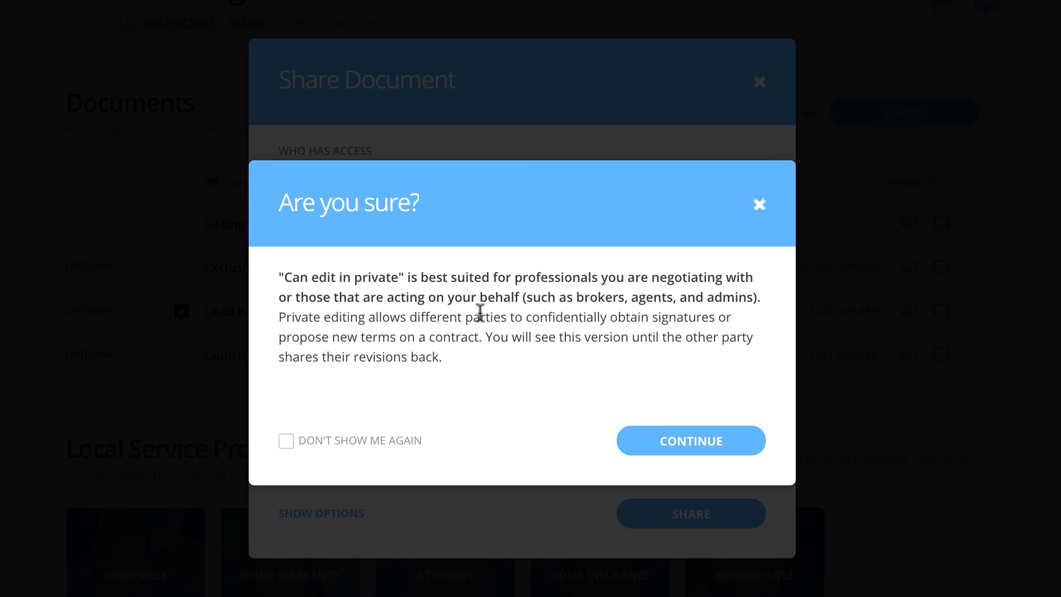
pyautogui.moveTo(495, 373)
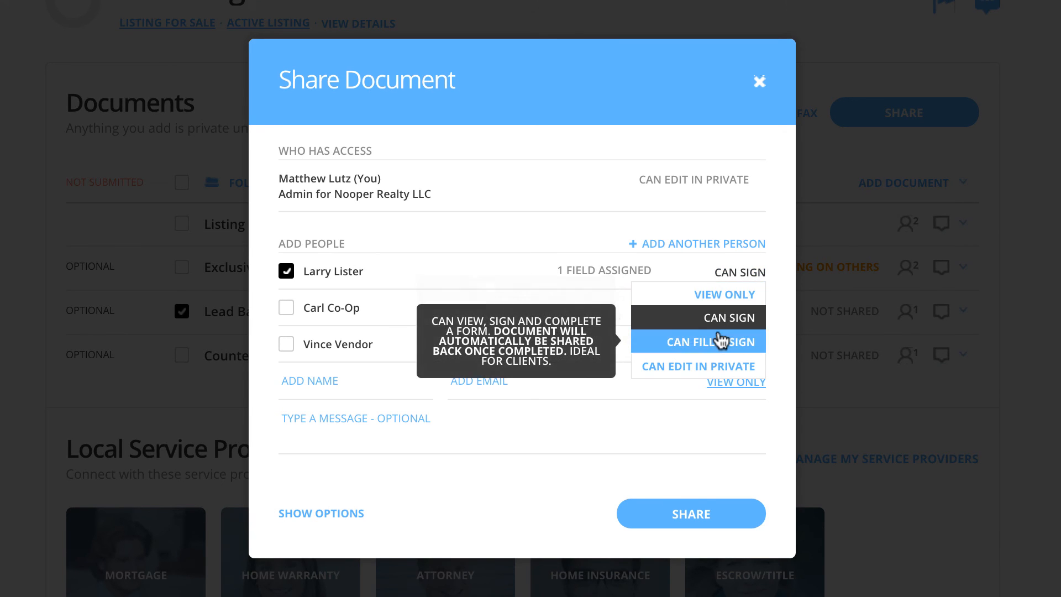
# Step: Share the Lead Based Paint Disclosure with Larry Lister at Can Fill & Sign
pyautogui.click(711, 341)
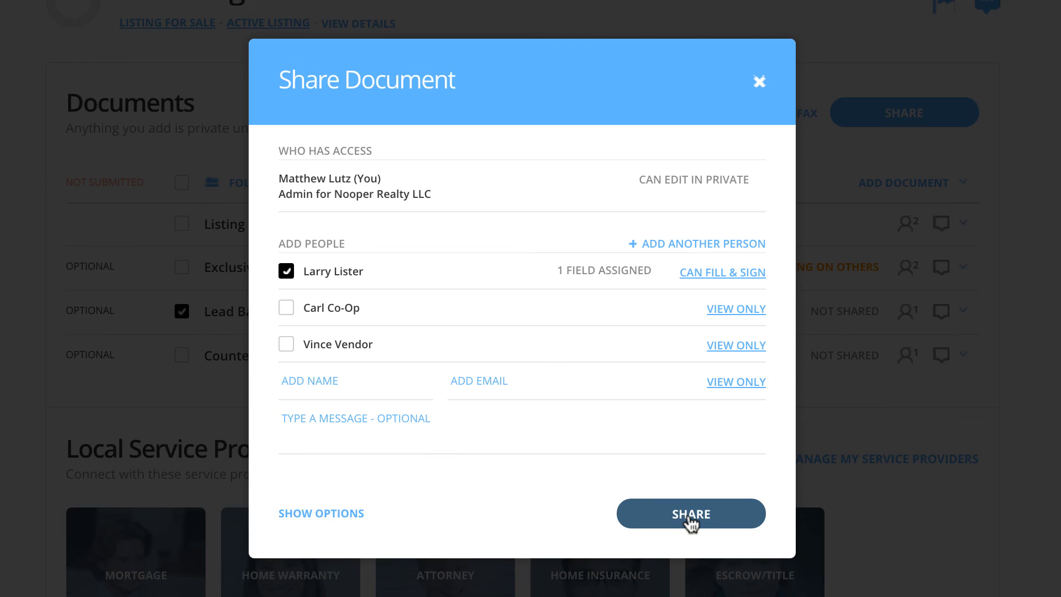
pyautogui.click(691, 513)
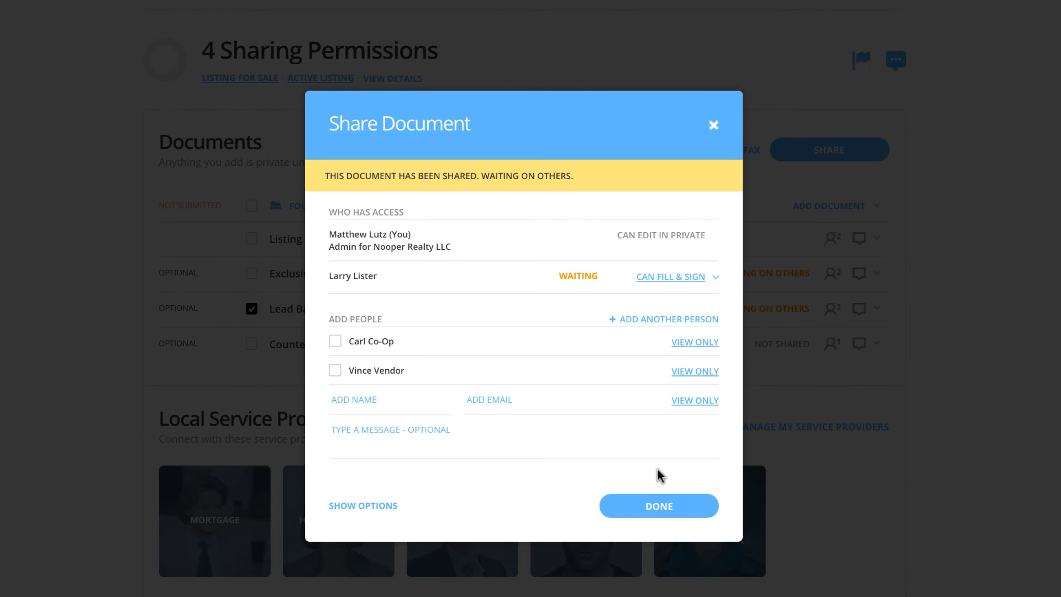
pyautogui.moveTo(558, 197)
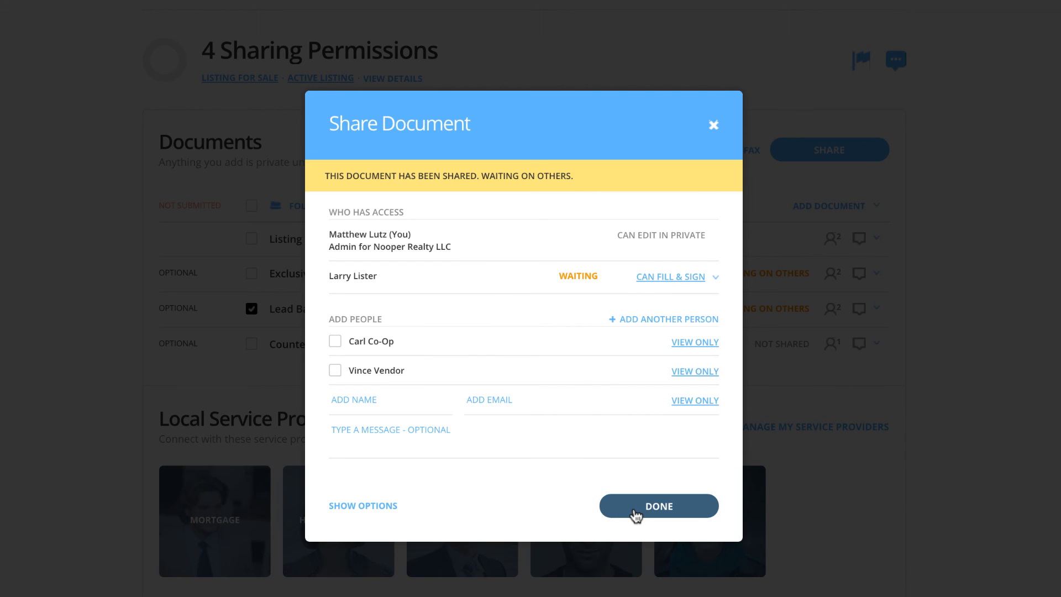
pyautogui.click(659, 505)
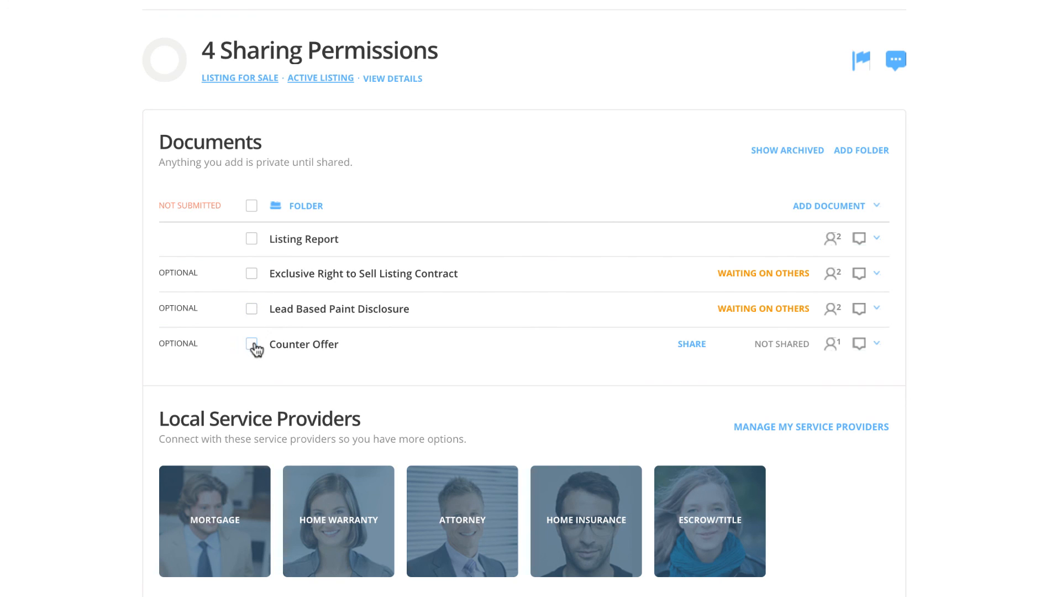
# Step: Start sharing the Counter Offer with Carl Co-Op checked as view-only recipient
pyautogui.click(251, 344)
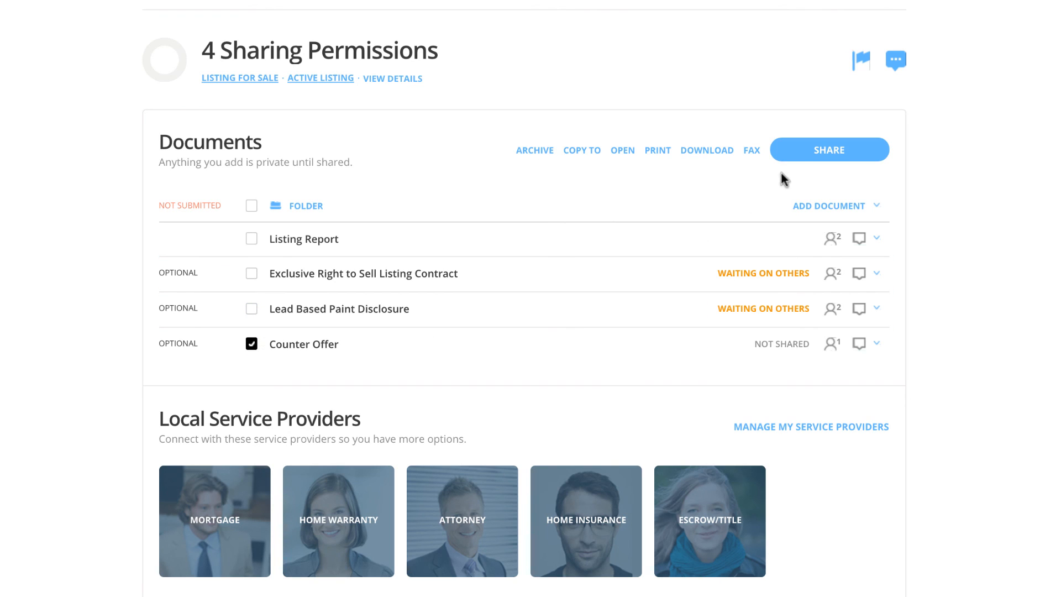
pyautogui.moveTo(801, 166)
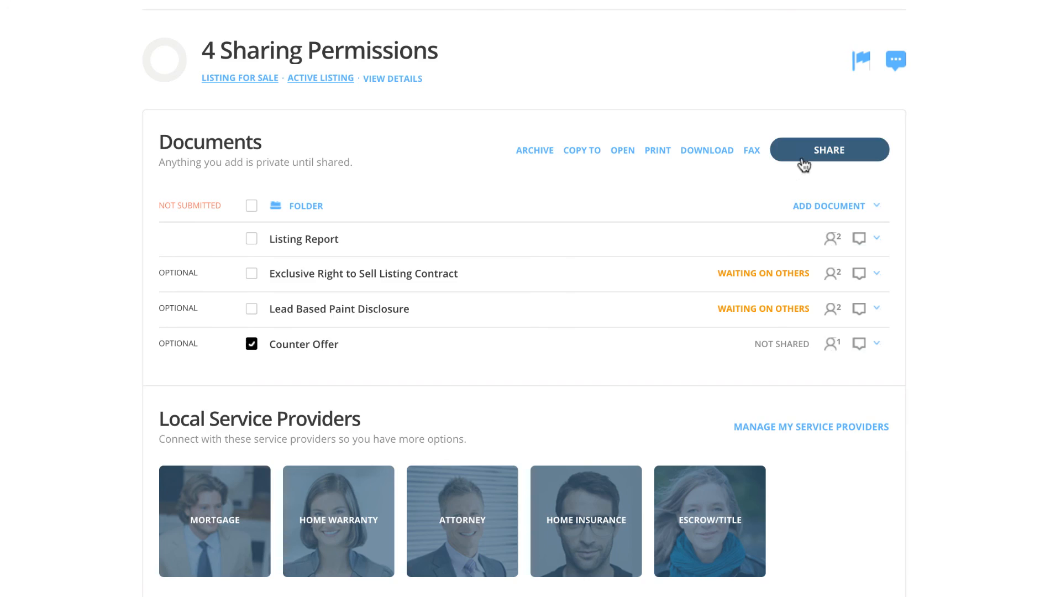
pyautogui.click(828, 149)
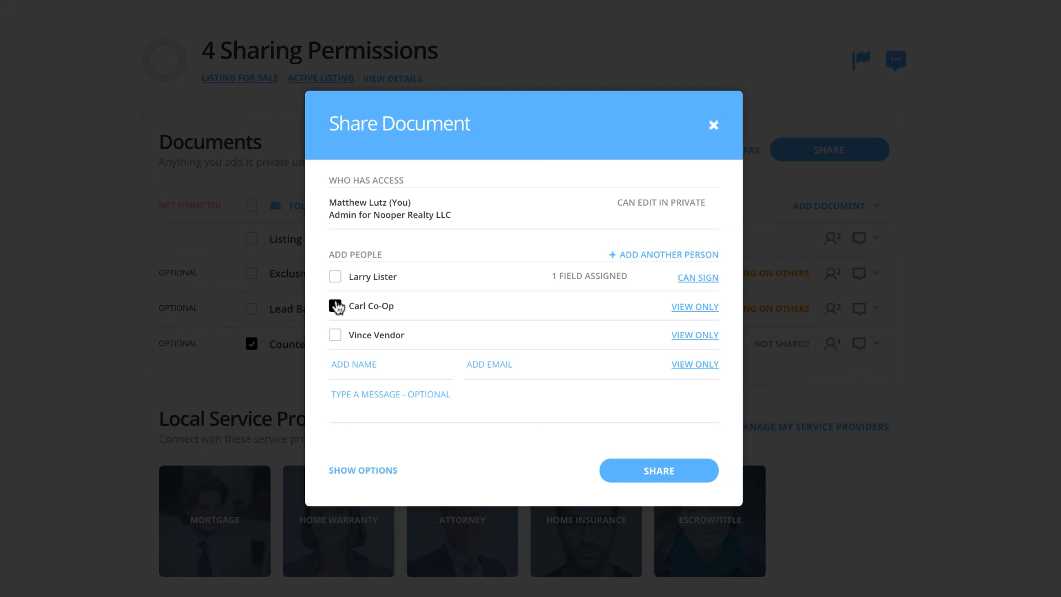
pyautogui.click(335, 306)
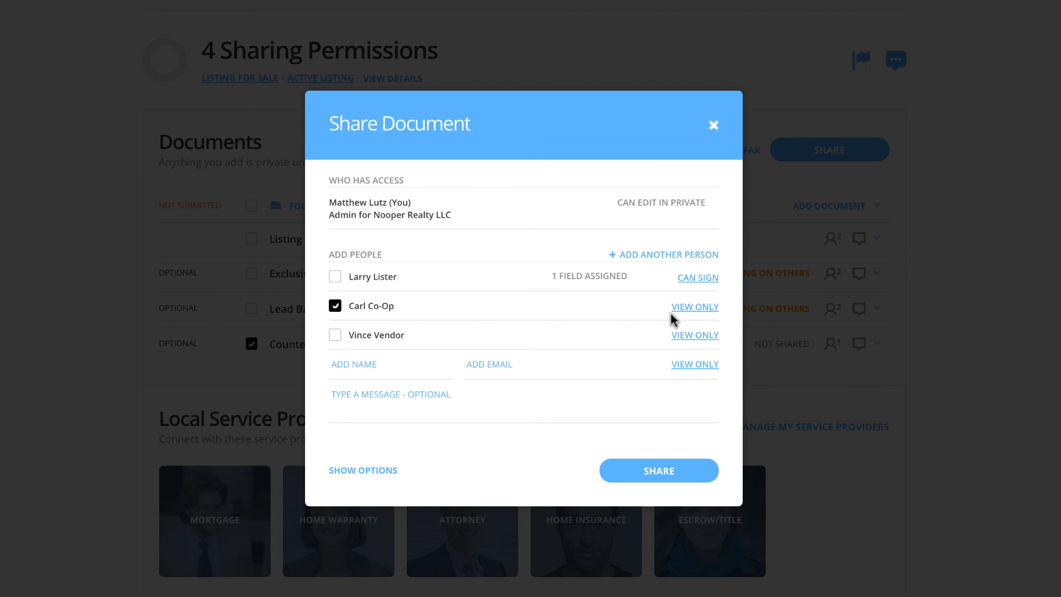
pyautogui.moveTo(735, 320)
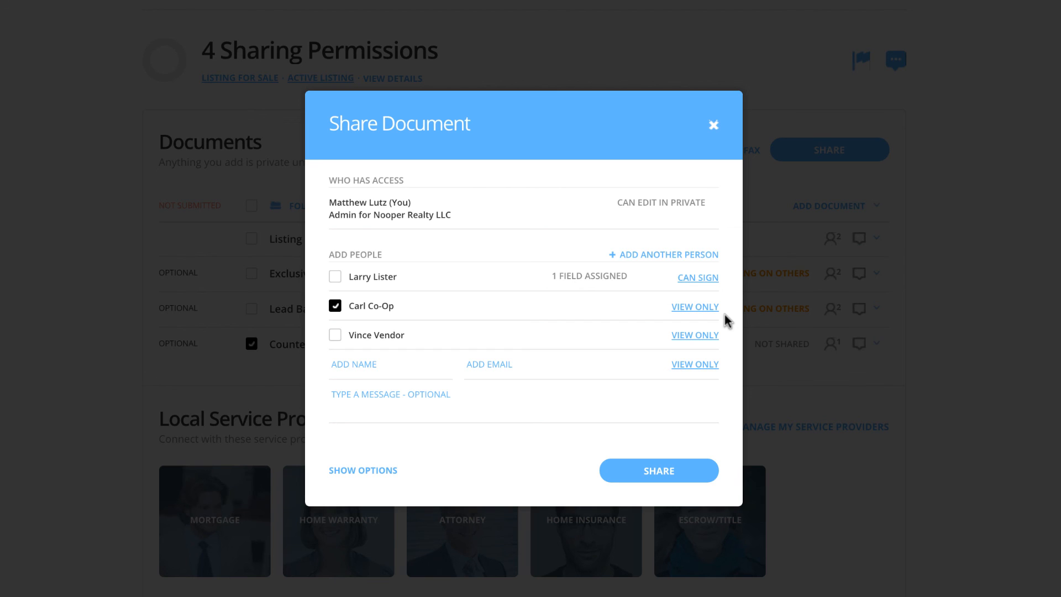
pyautogui.moveTo(727, 320)
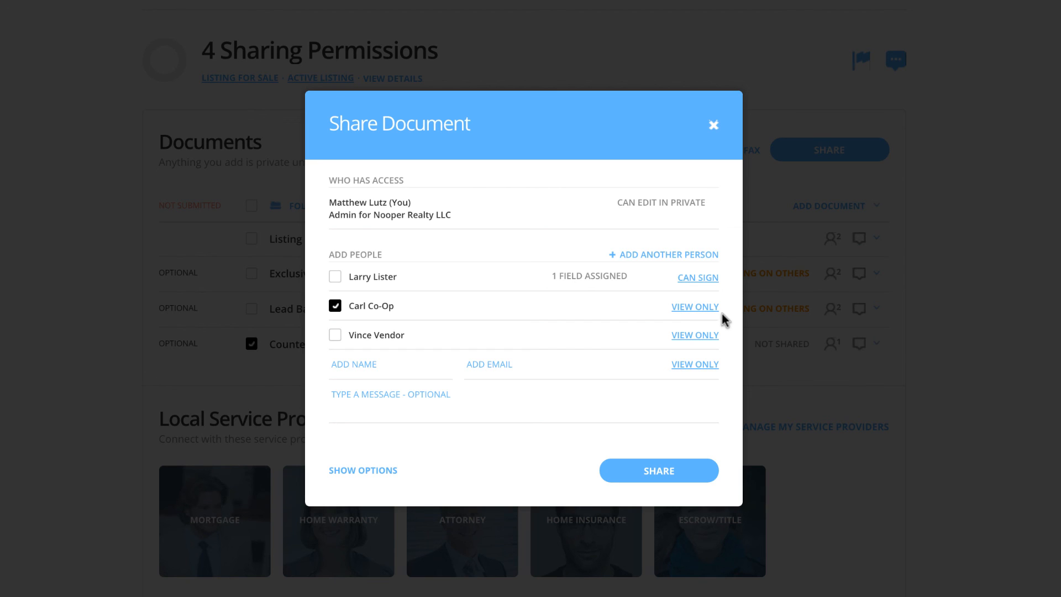